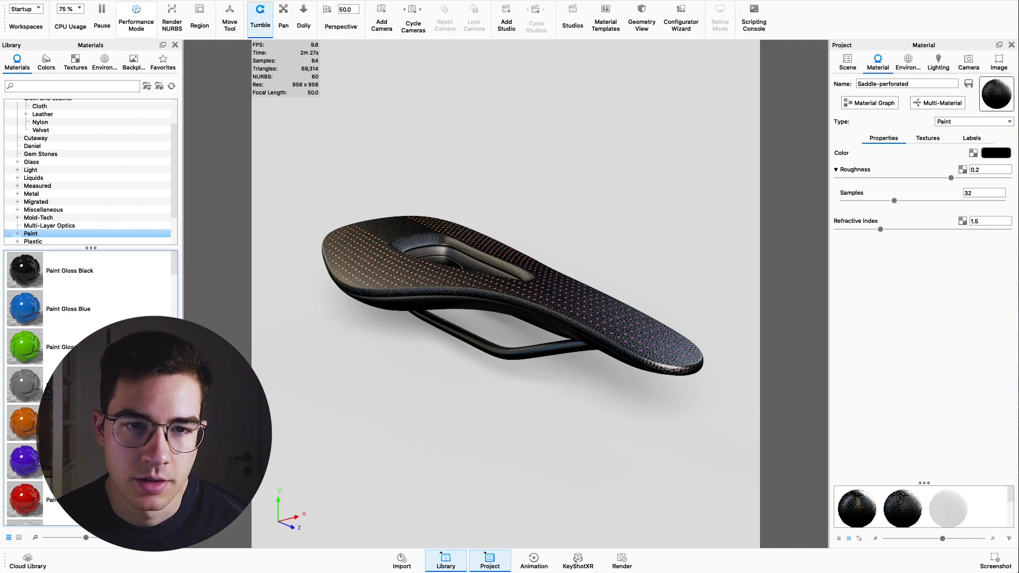
{"action": "mouse_move", "coordinate": [331, 249]}
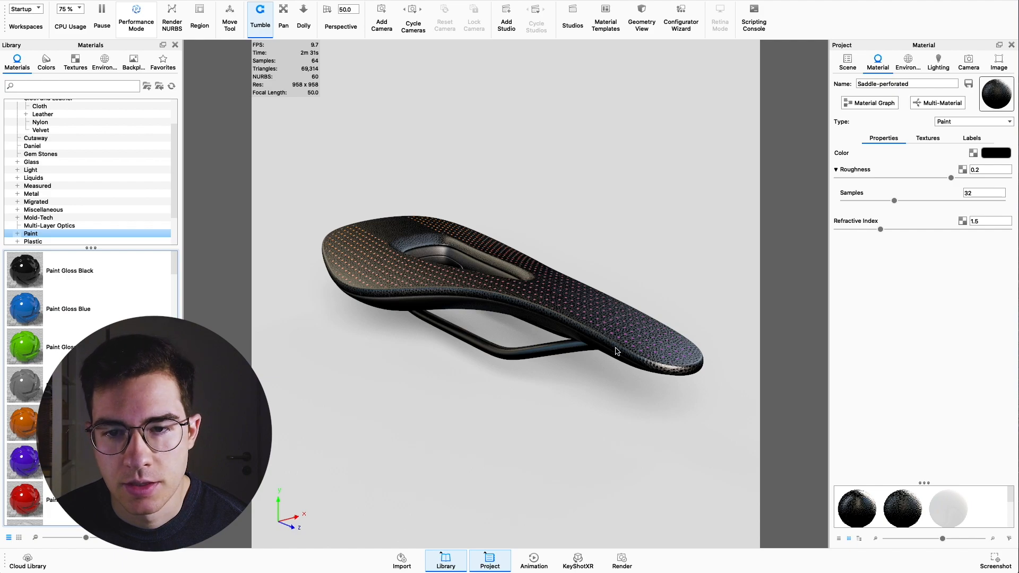
{"action": "mouse_move", "coordinate": [350, 228]}
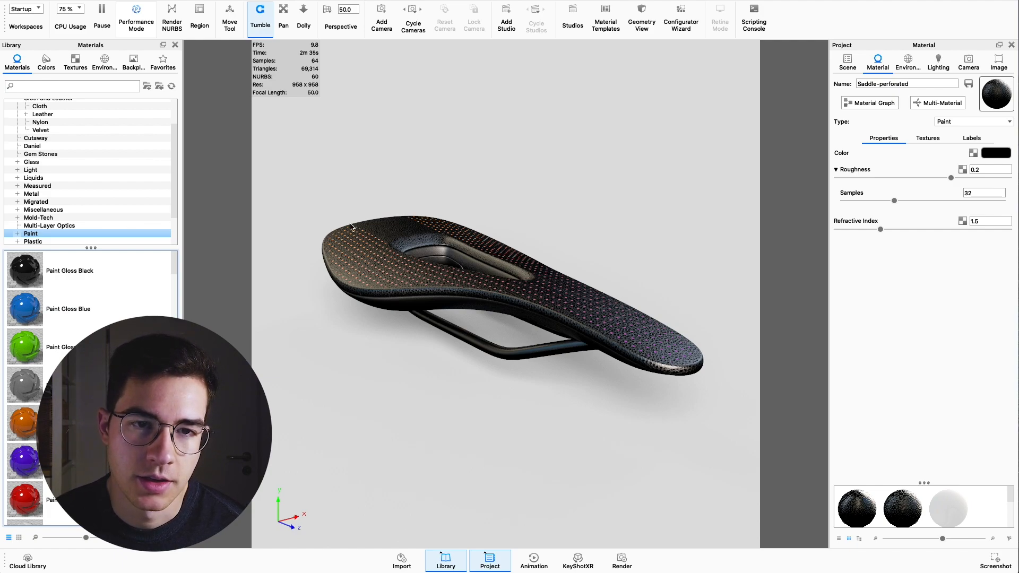
{"action": "mouse_move", "coordinate": [392, 253]}
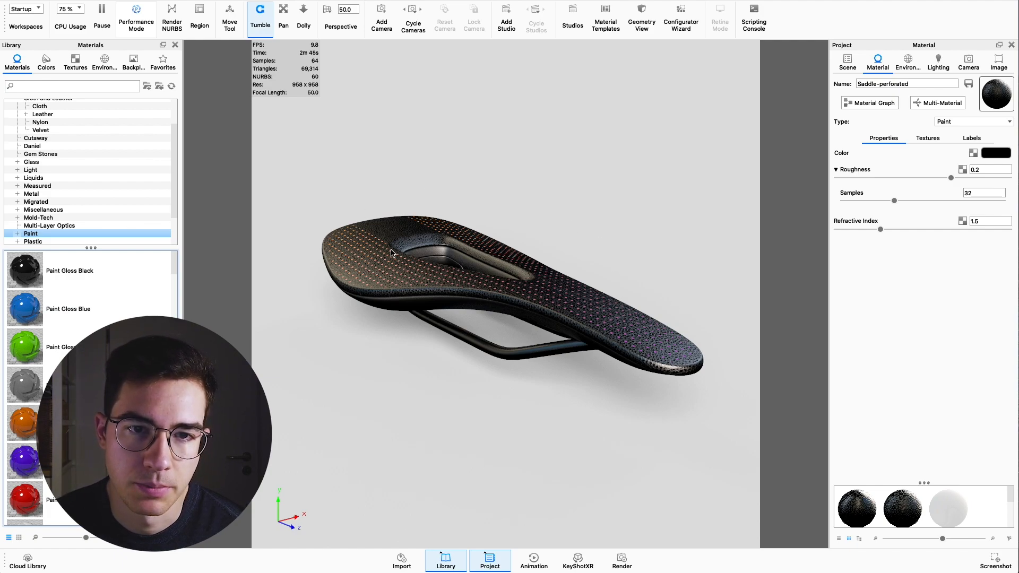
{"action": "mouse_move", "coordinate": [396, 246]}
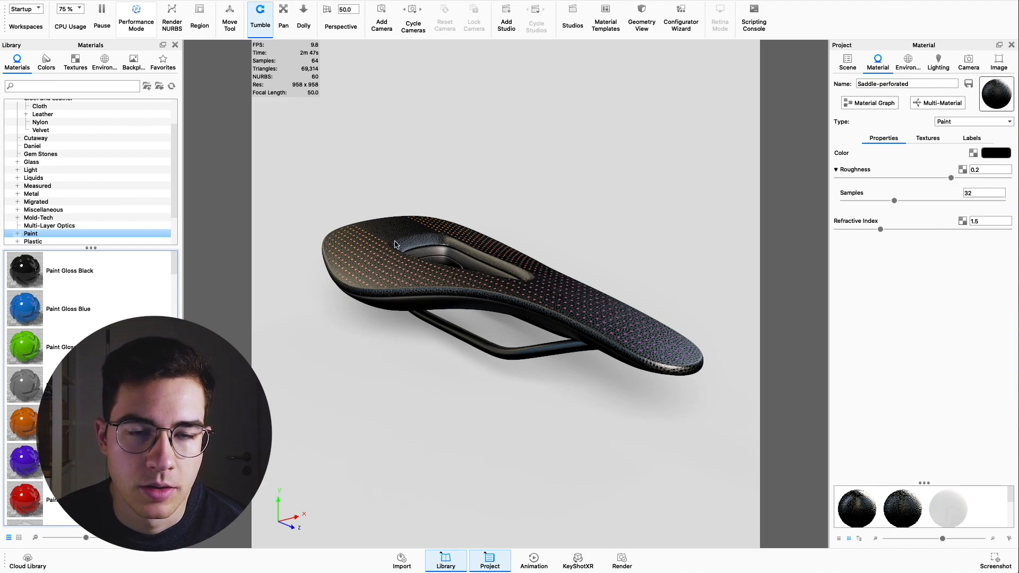
{"action": "mouse_move", "coordinate": [424, 281]}
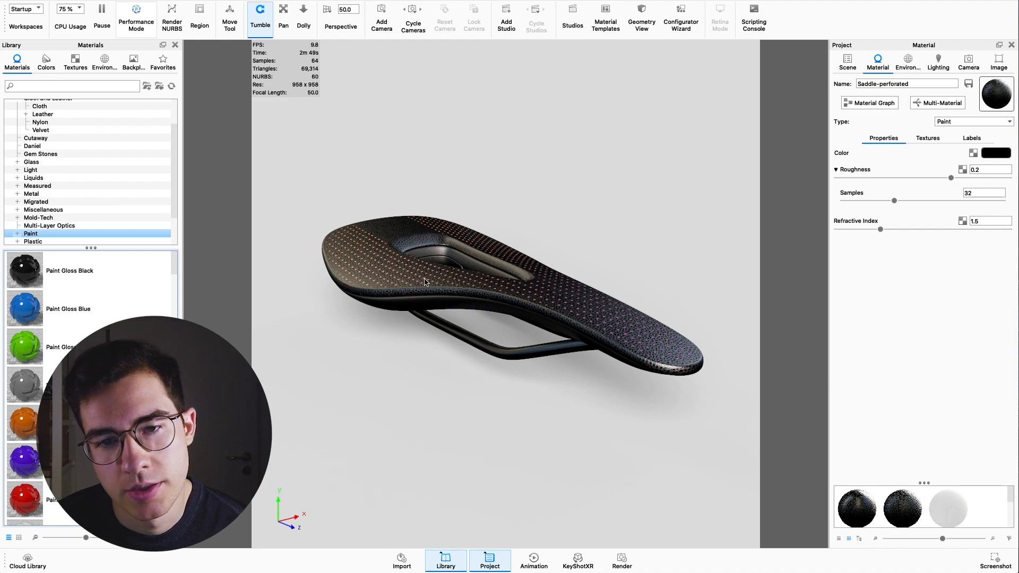
{"action": "mouse_move", "coordinate": [520, 281]}
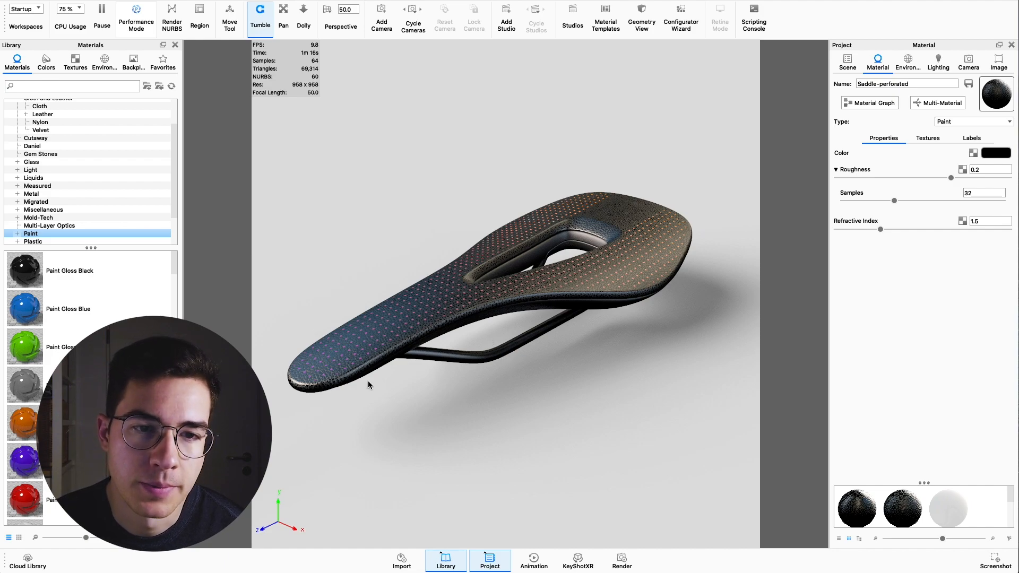
{"action": "mouse_move", "coordinate": [618, 319]}
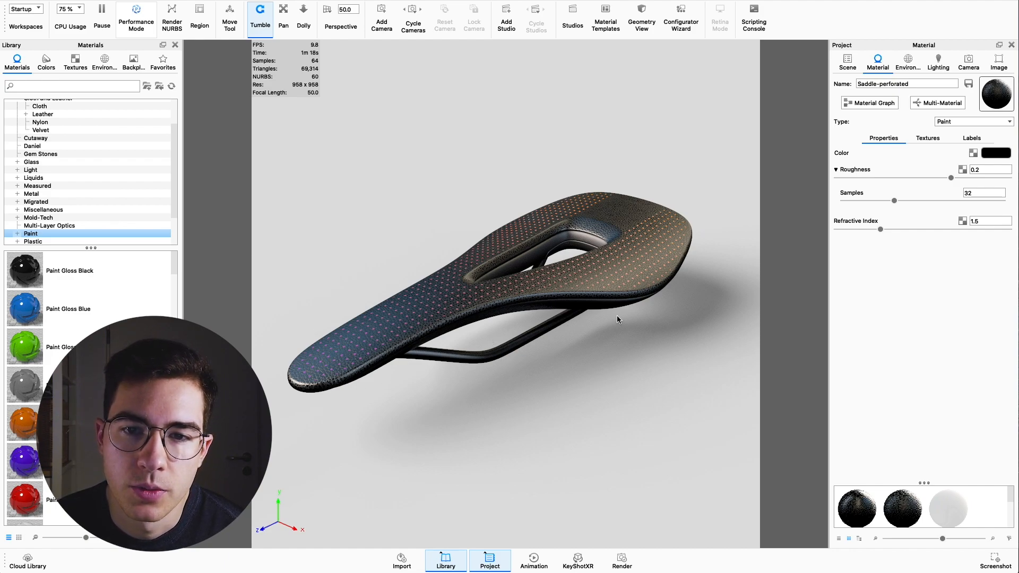
{"action": "mouse_move", "coordinate": [675, 251]}
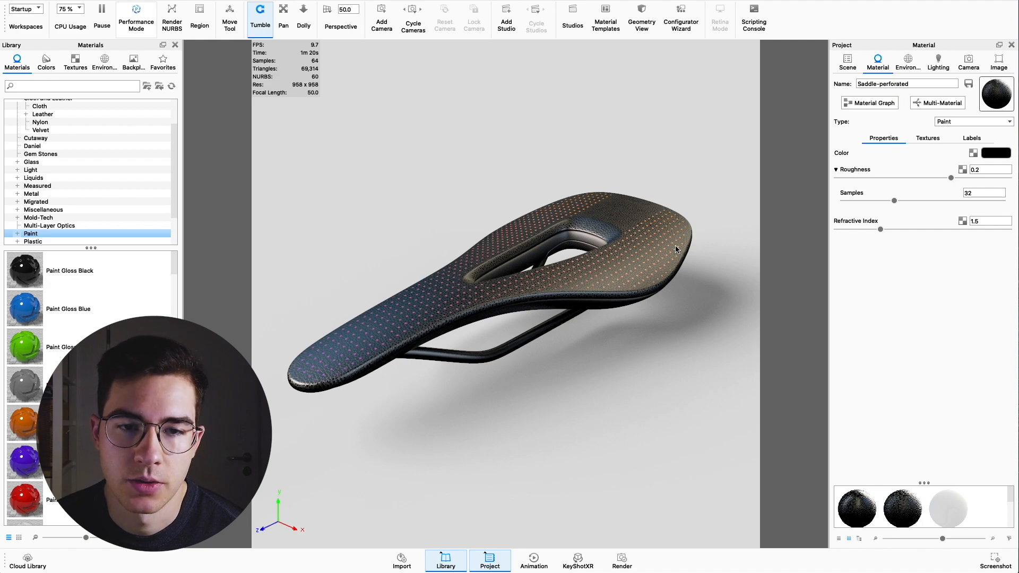
{"action": "mouse_move", "coordinate": [424, 368]}
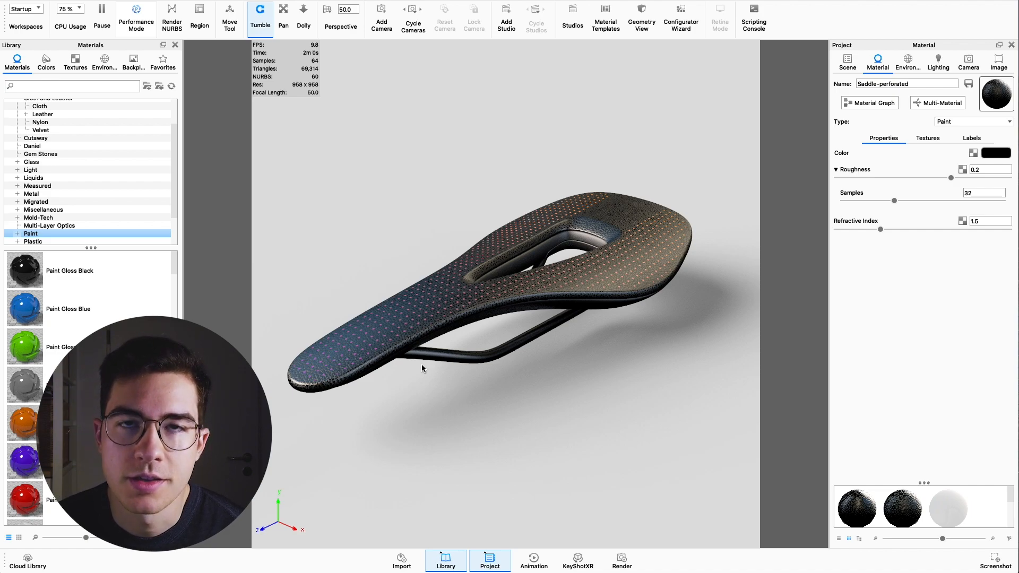
Apply Paint Matte Black from the Library, open its Material Graph, and hide the Library.
{"action": "scroll", "scroll_direction": "down", "scroll_amount": 3}
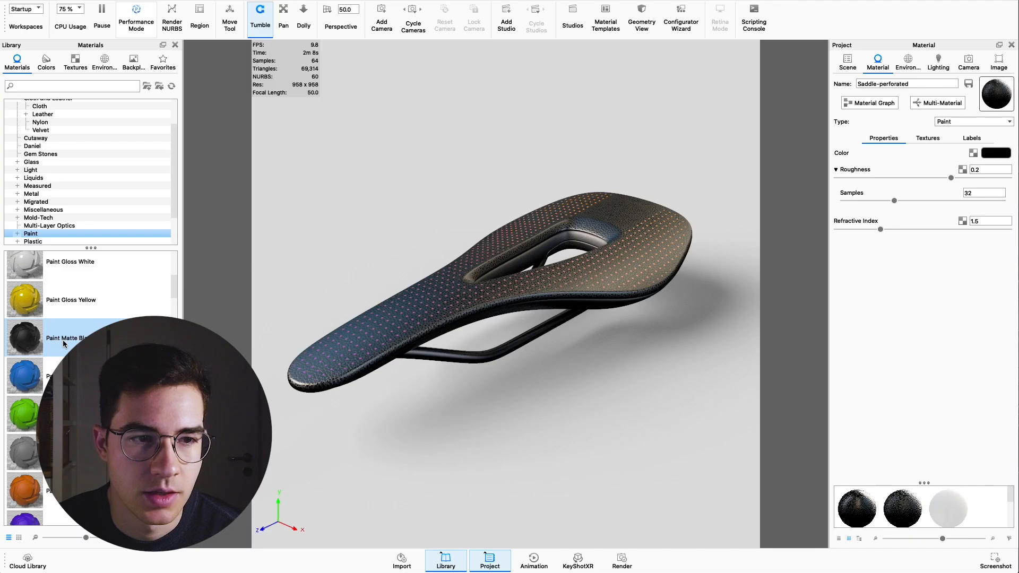
{"action": "double_click", "coordinate": [25, 338]}
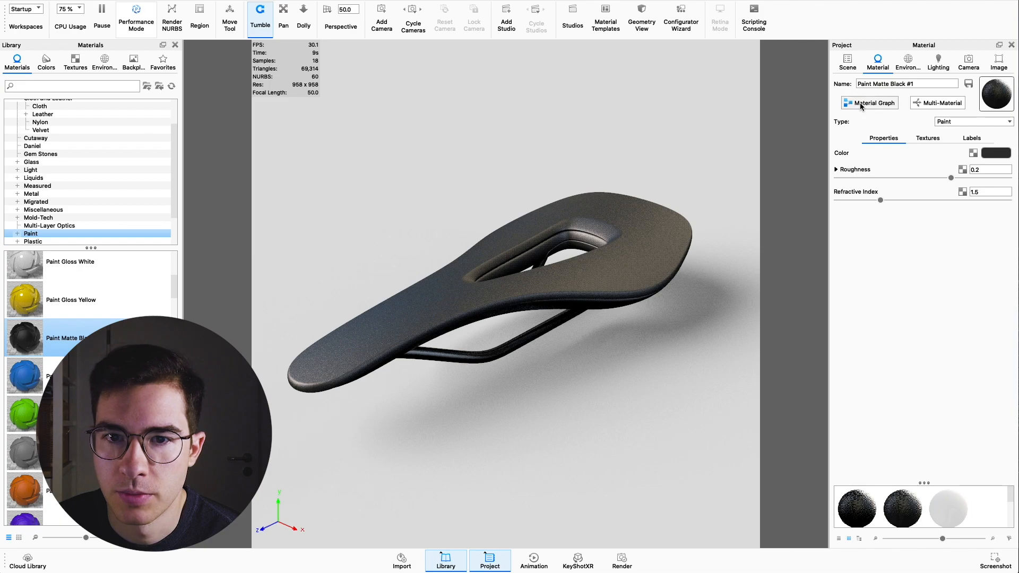
{"action": "left_click", "coordinate": [870, 103]}
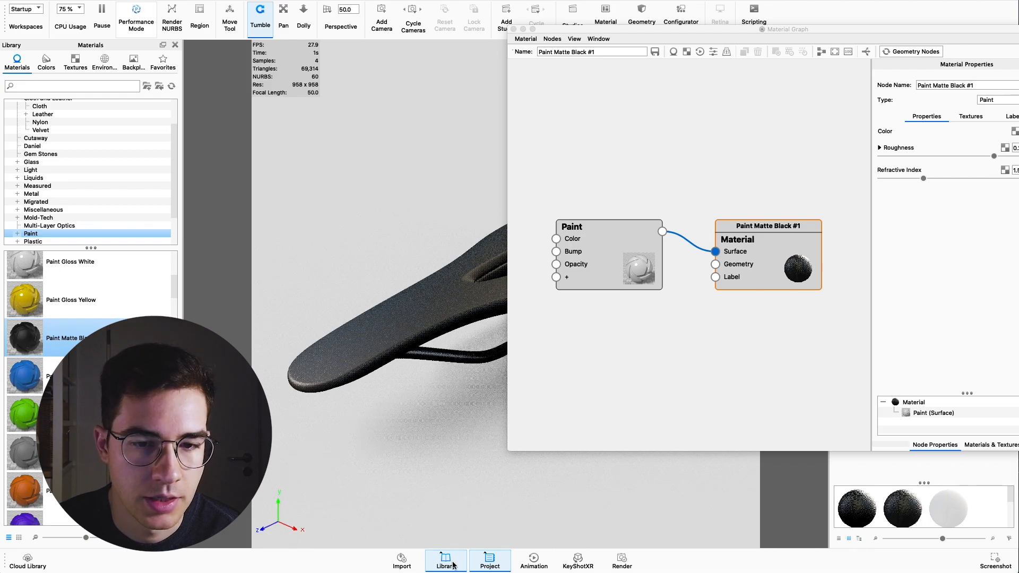
{"action": "left_click", "coordinate": [489, 559]}
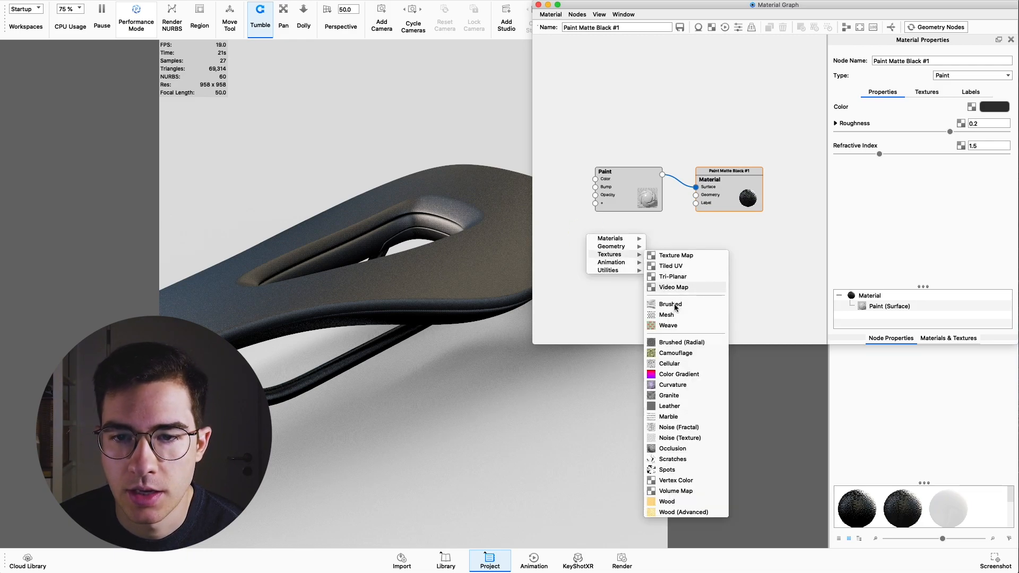
Add a Mesh texture node, enable Preview Color, and set Planar mapping with Reset.
{"action": "left_click", "coordinate": [667, 315]}
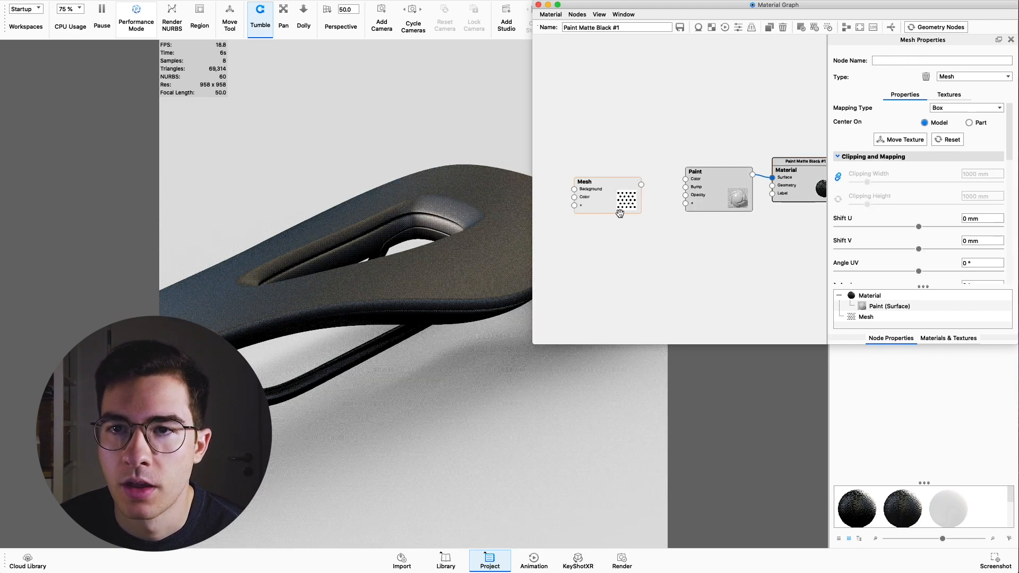
{"action": "mouse_move", "coordinate": [802, 27]}
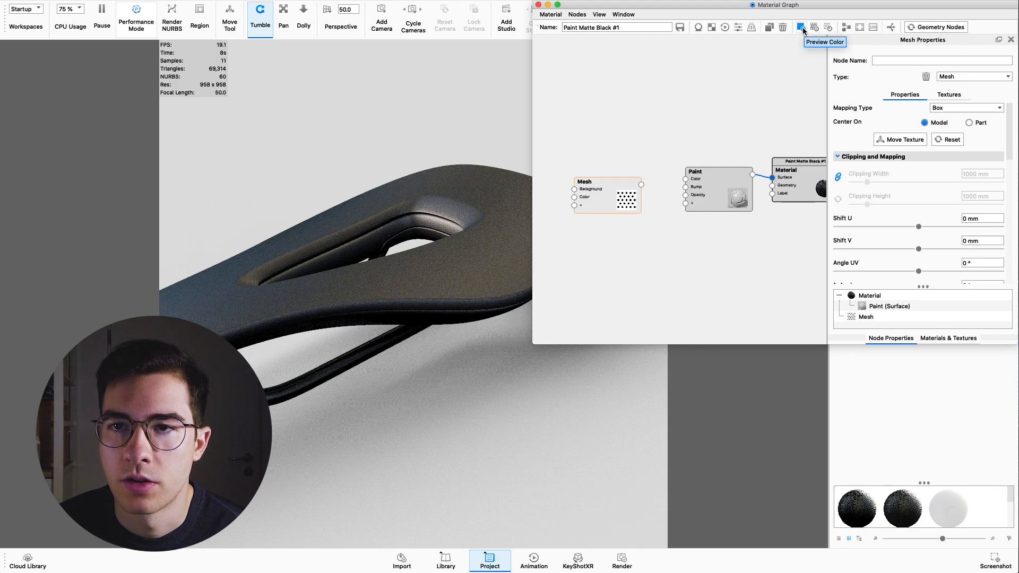
{"action": "left_click", "coordinate": [605, 189]}
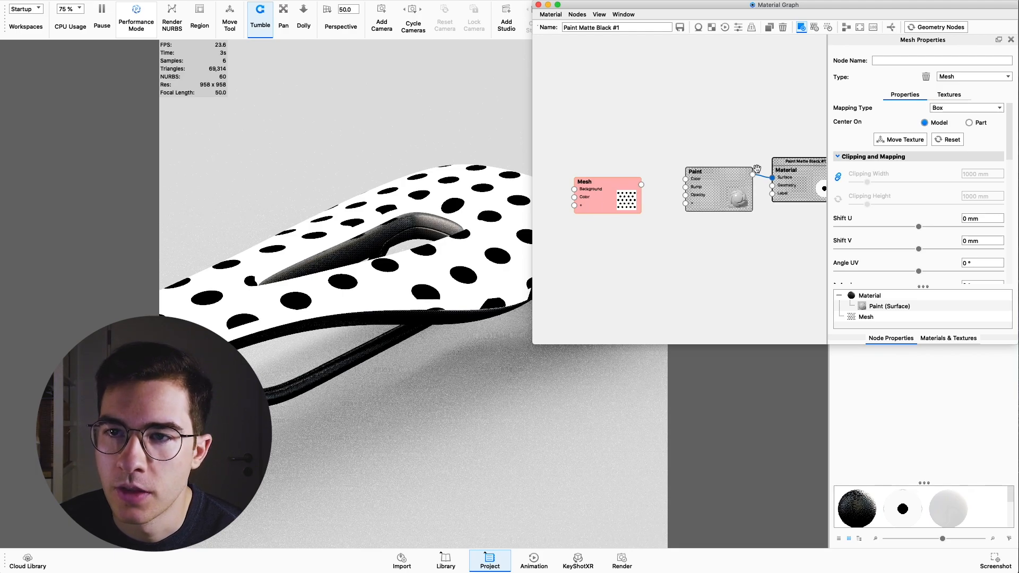
{"action": "mouse_move", "coordinate": [843, 112]}
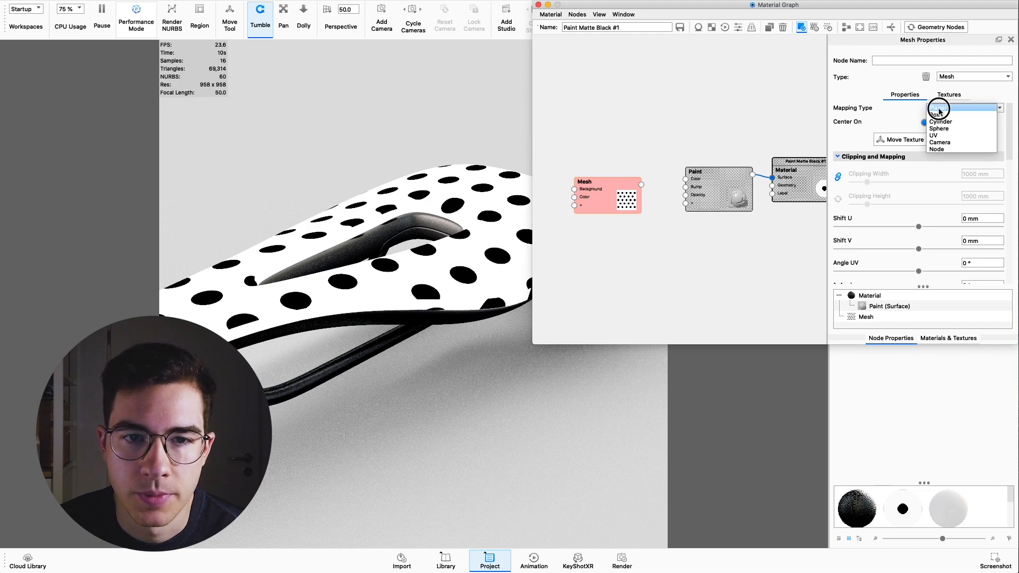
{"action": "left_click", "coordinate": [938, 107]}
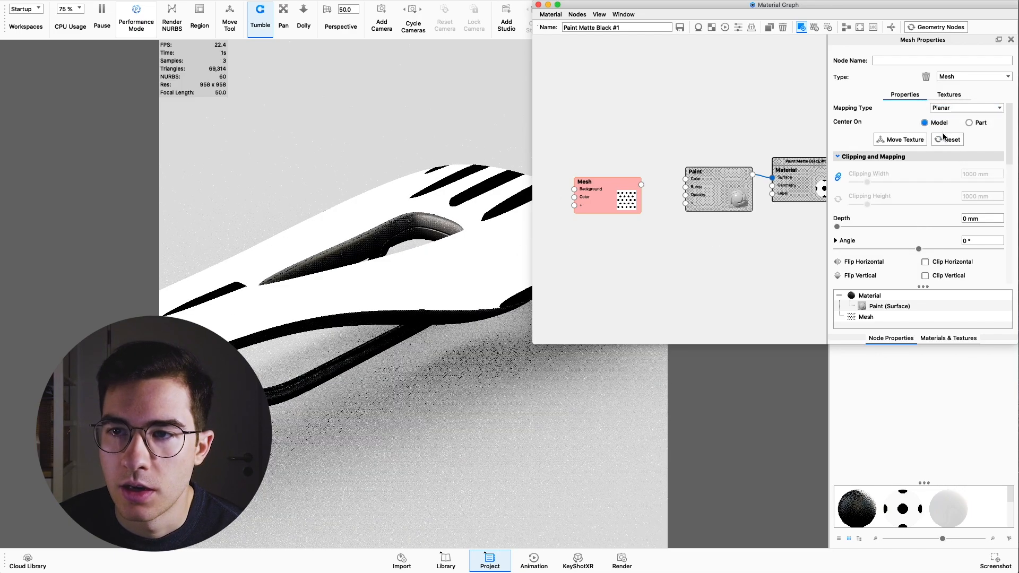
{"action": "left_click", "coordinate": [949, 139]}
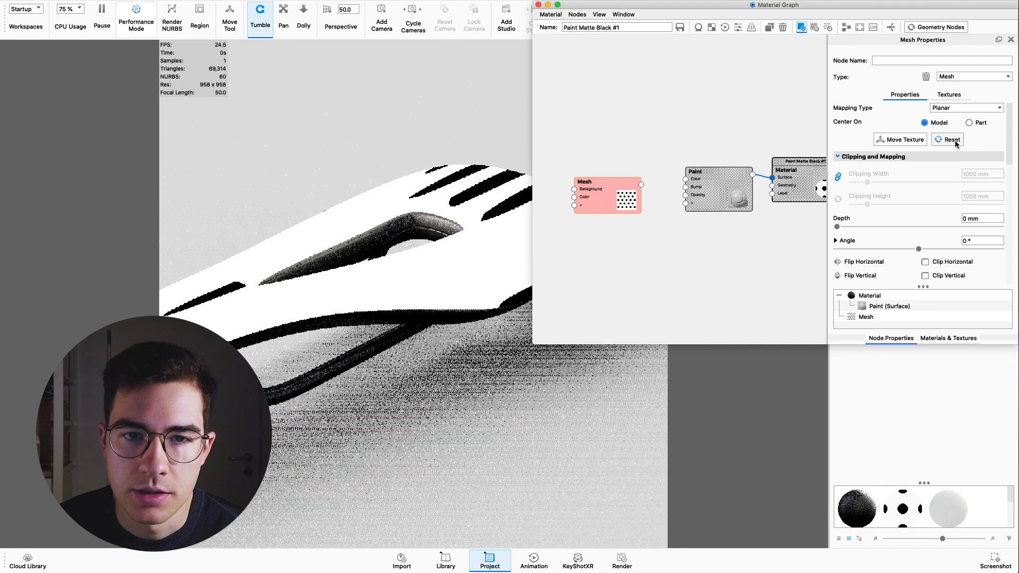
{"action": "left_click", "coordinate": [900, 139]}
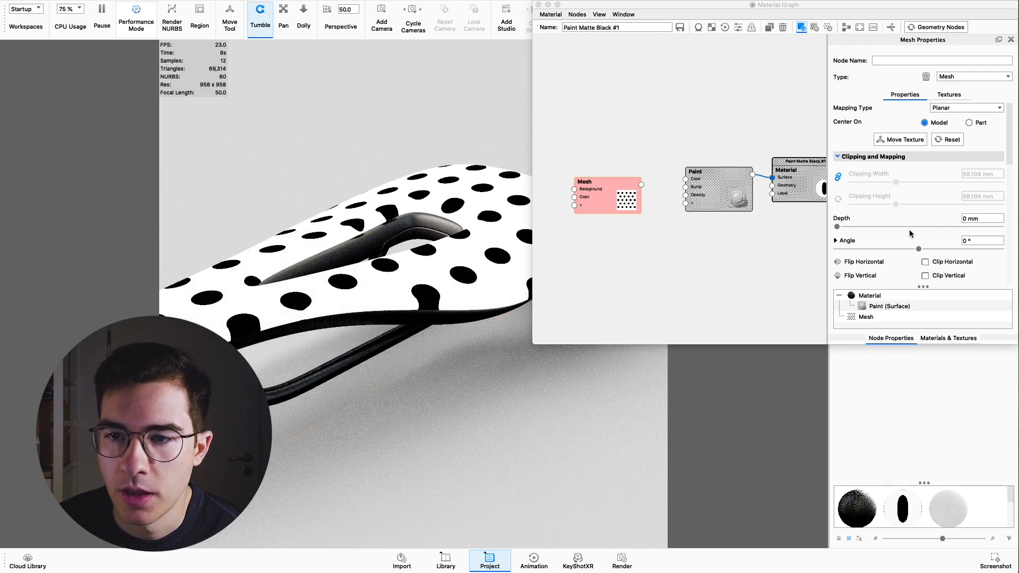
Set the Mesh shape diameter to 0.5 mm, with Square pattern and 1.5 mm spacing.
{"action": "scroll", "scroll_direction": "down", "scroll_amount": 3}
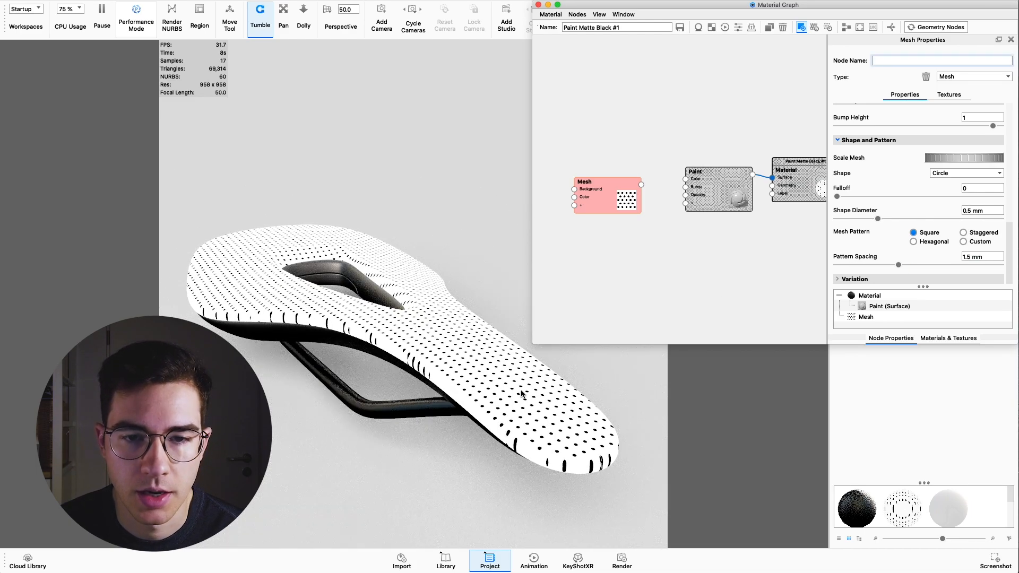
Set the Mesh Color to white, Background to black, and Alpha Mode to Opaque.
{"action": "scroll", "scroll_direction": "up", "scroll_amount": 3}
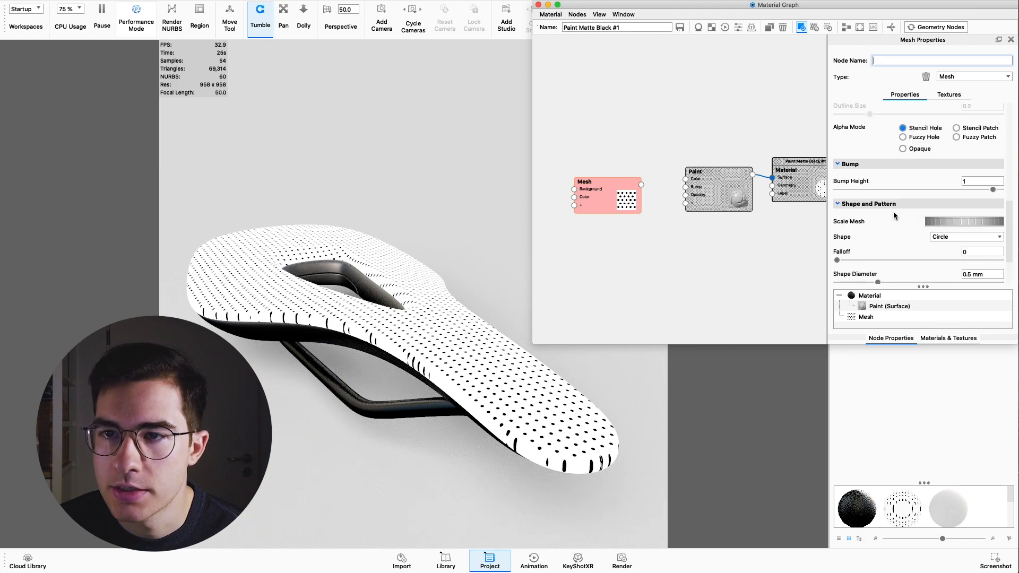
{"action": "scroll", "scroll_direction": "up", "scroll_amount": 3}
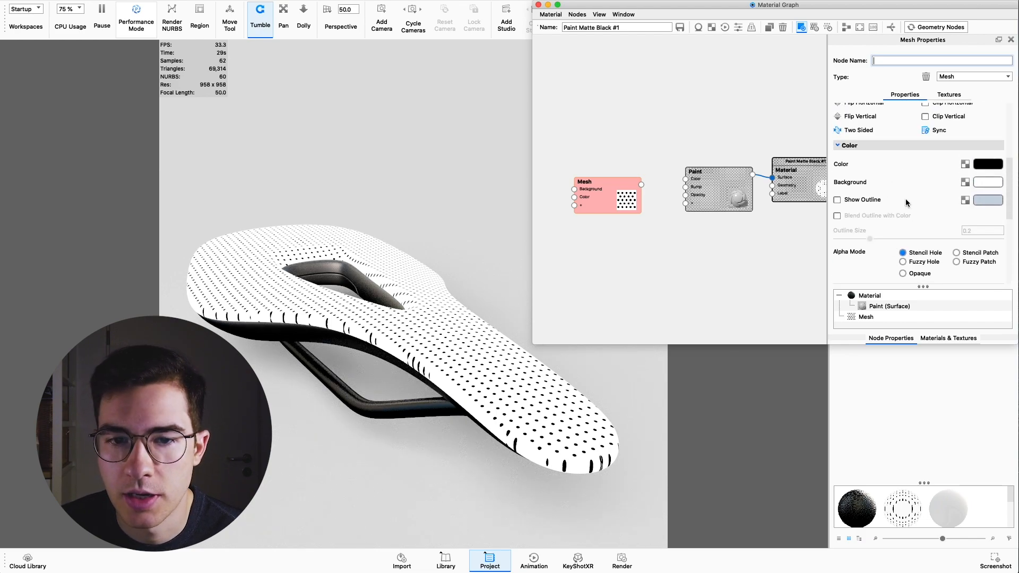
{"action": "left_click", "coordinate": [987, 164]}
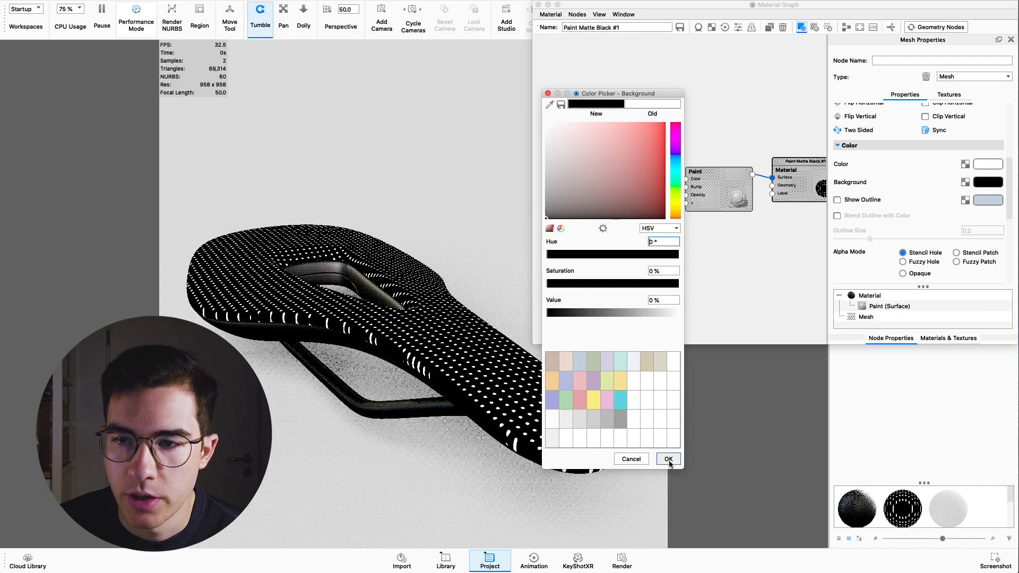
{"action": "left_click", "coordinate": [668, 459]}
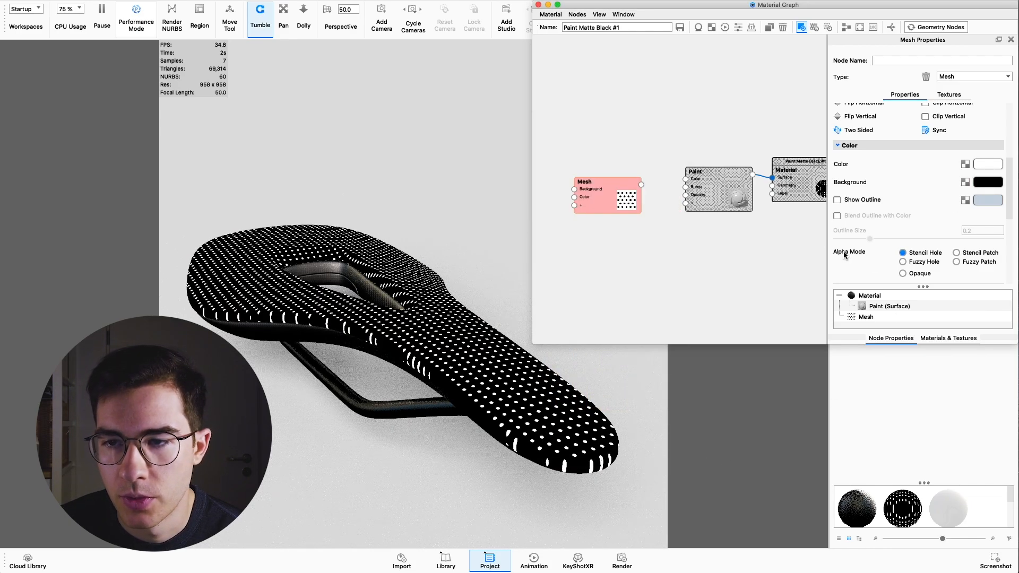
{"action": "left_click", "coordinate": [903, 274]}
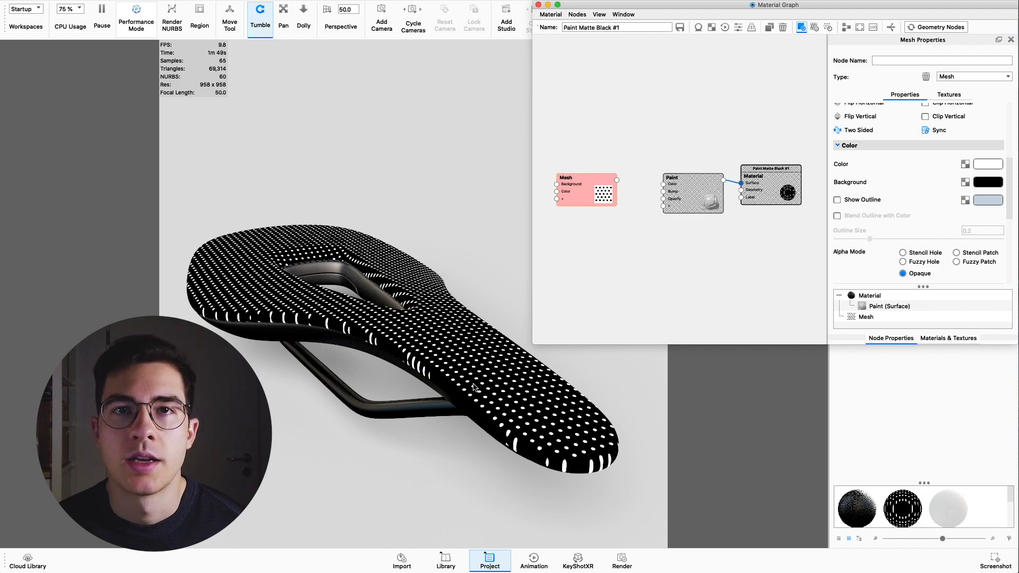
{"action": "mouse_move", "coordinate": [674, 289]}
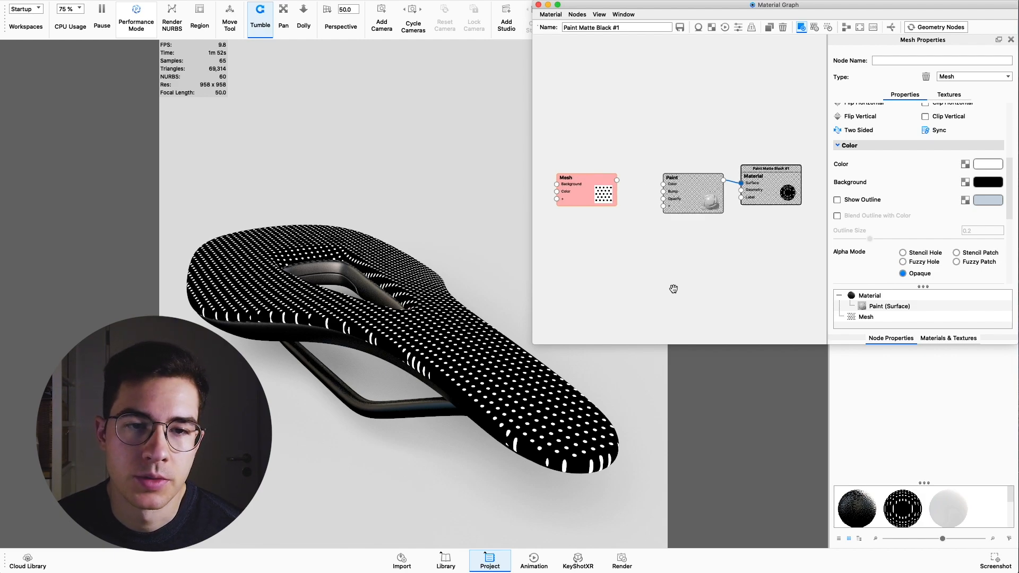
{"action": "mouse_move", "coordinate": [659, 275]}
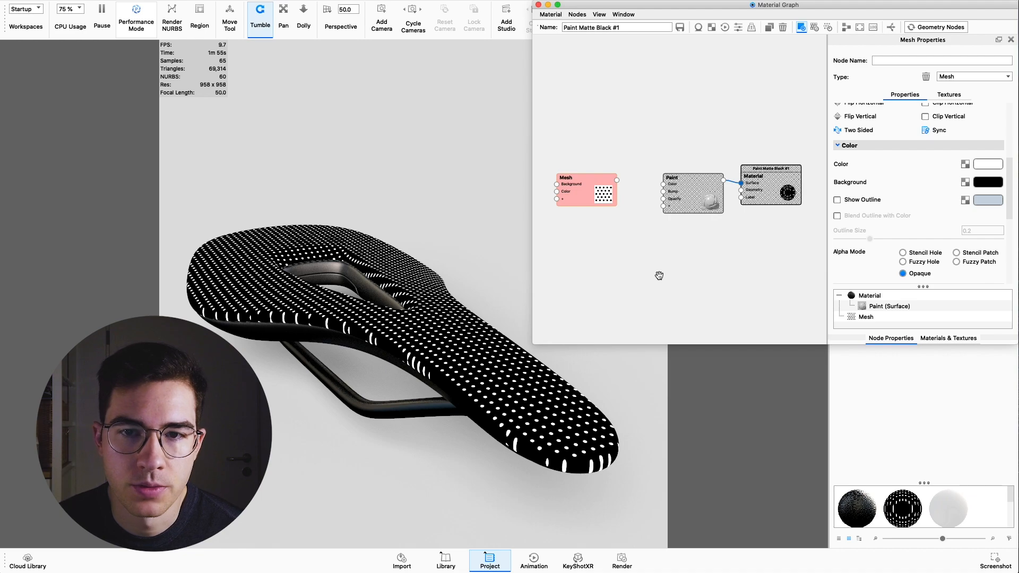
Add a Paint node to the graph and wire it into the Material's Label input.
{"action": "right_click", "coordinate": [658, 275]}
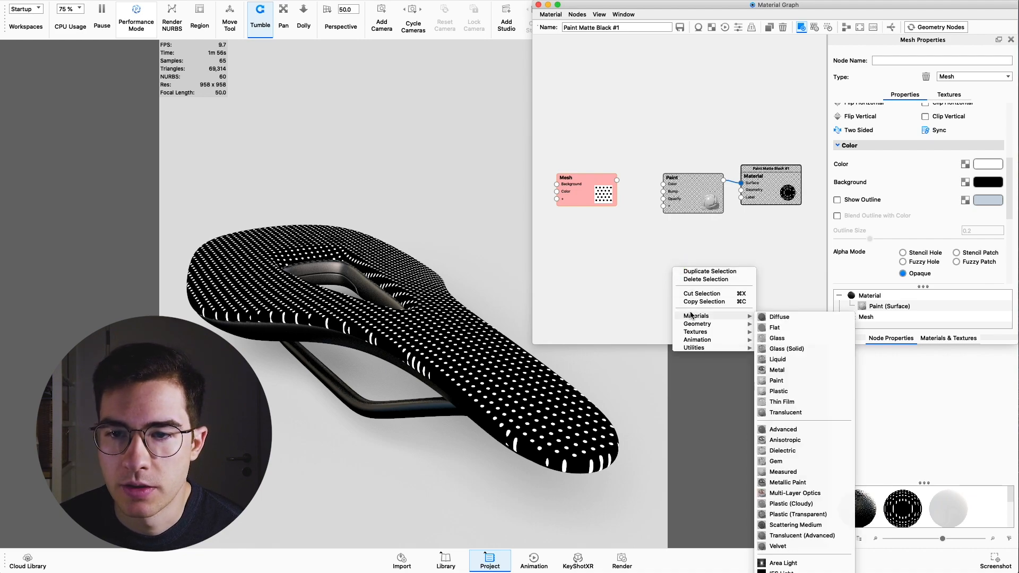
{"action": "mouse_move", "coordinate": [775, 380]}
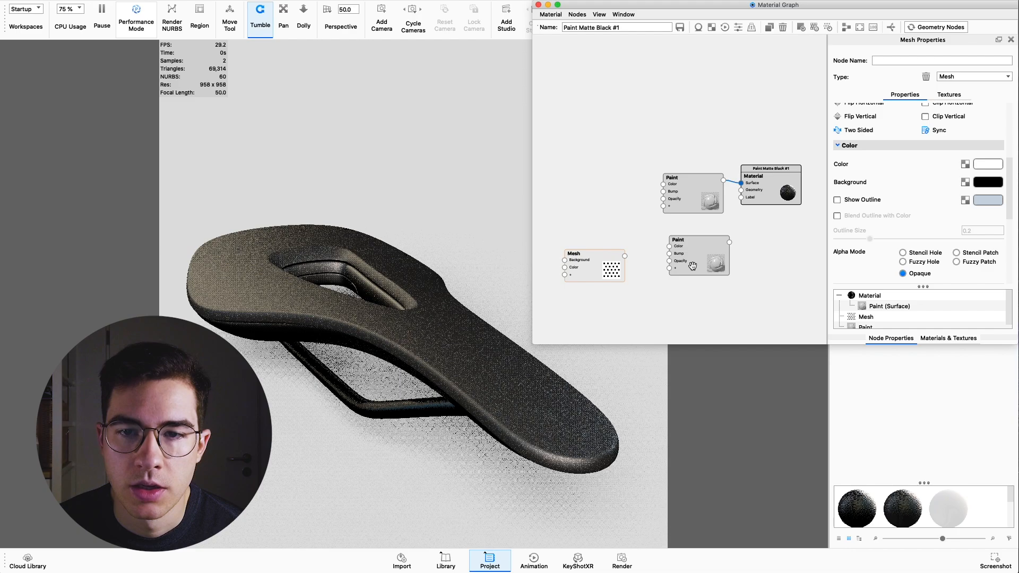
{"action": "left_click", "coordinate": [666, 245]}
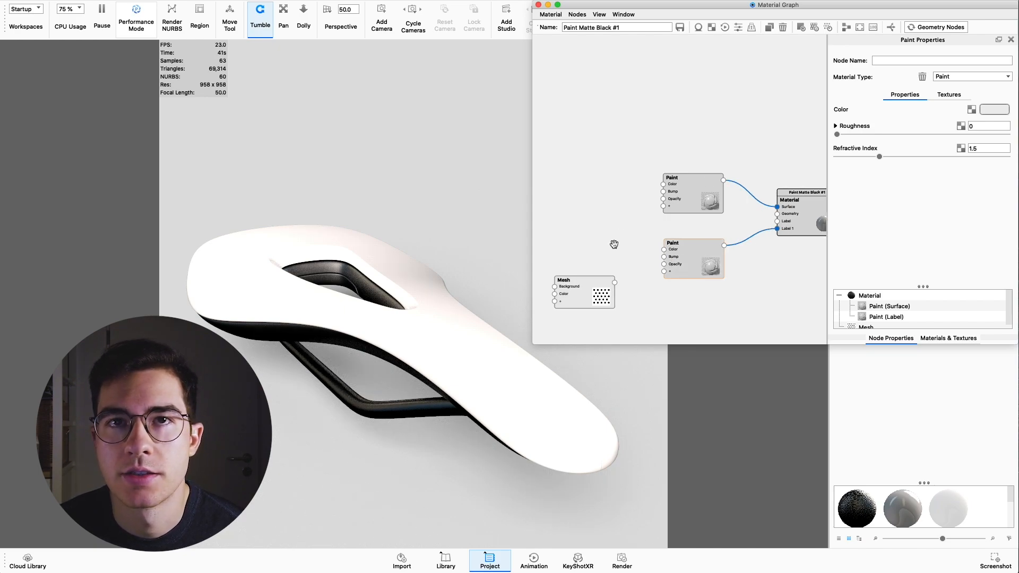
Add a Color Gradient node, preview it, and colour its first stop orange.
{"action": "right_click", "coordinate": [614, 245]}
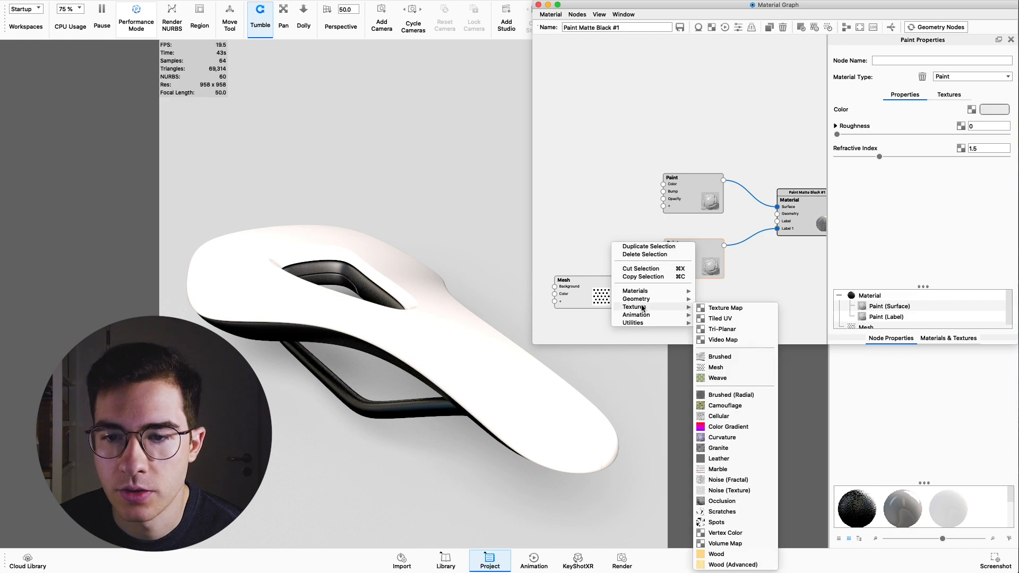
{"action": "left_click", "coordinate": [728, 426]}
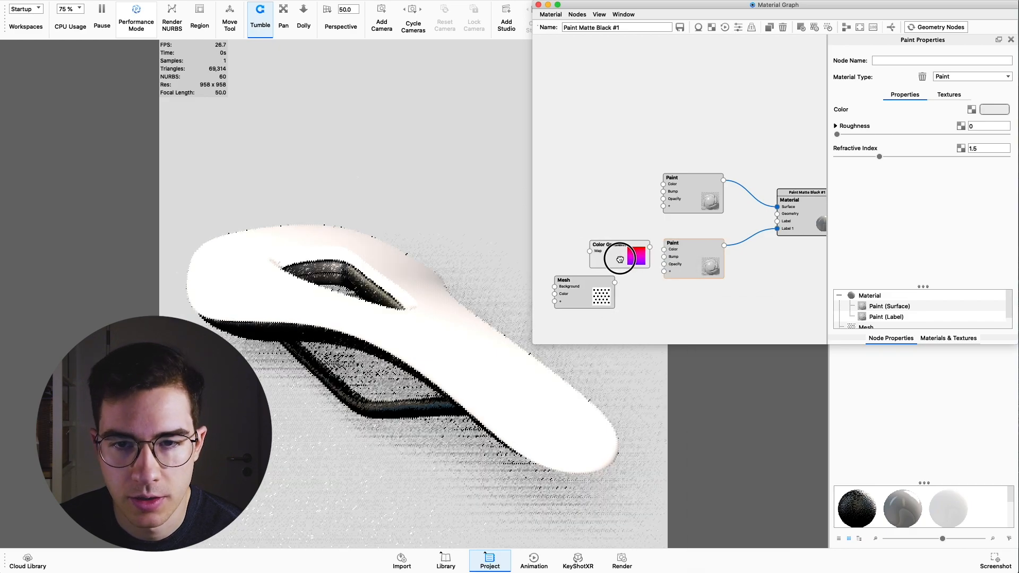
{"action": "left_click", "coordinate": [617, 255]}
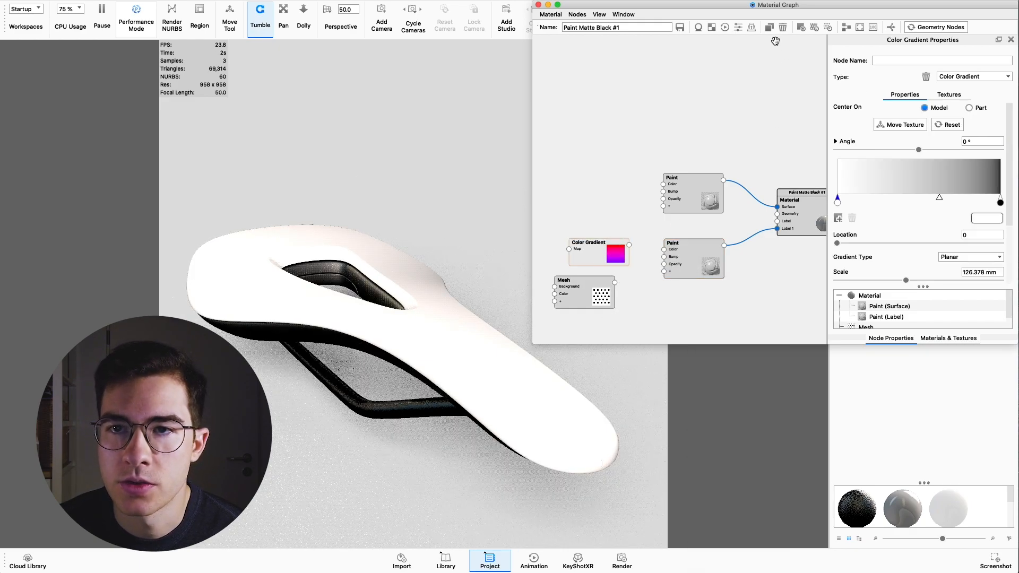
{"action": "mouse_move", "coordinate": [802, 26]}
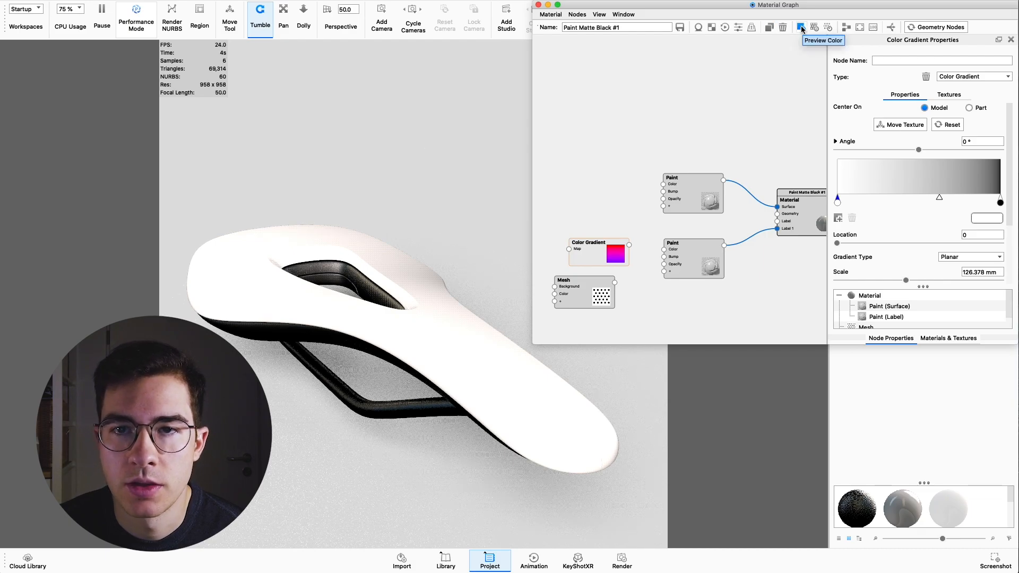
{"action": "left_click", "coordinate": [802, 26]}
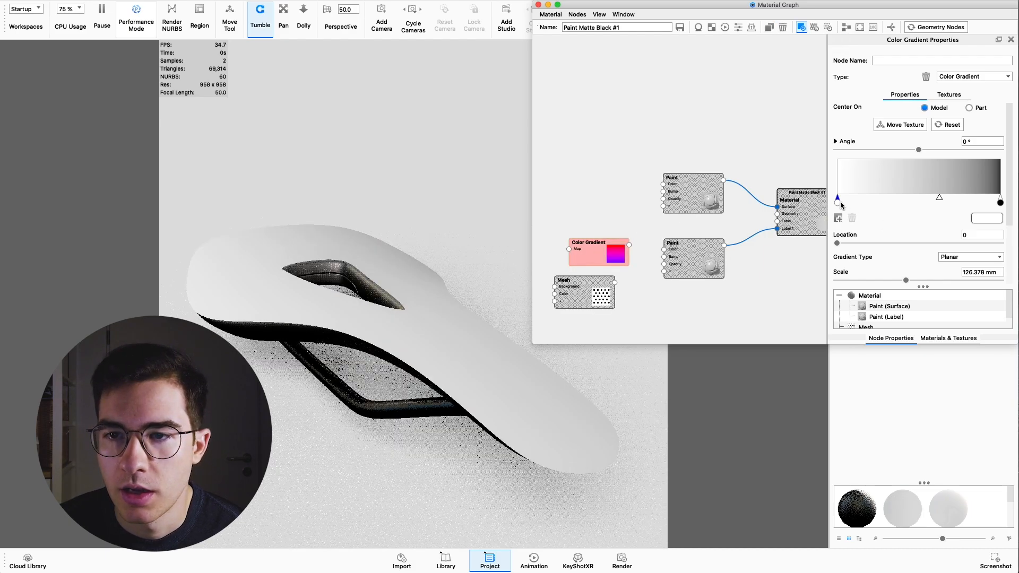
{"action": "left_click", "coordinate": [838, 198]}
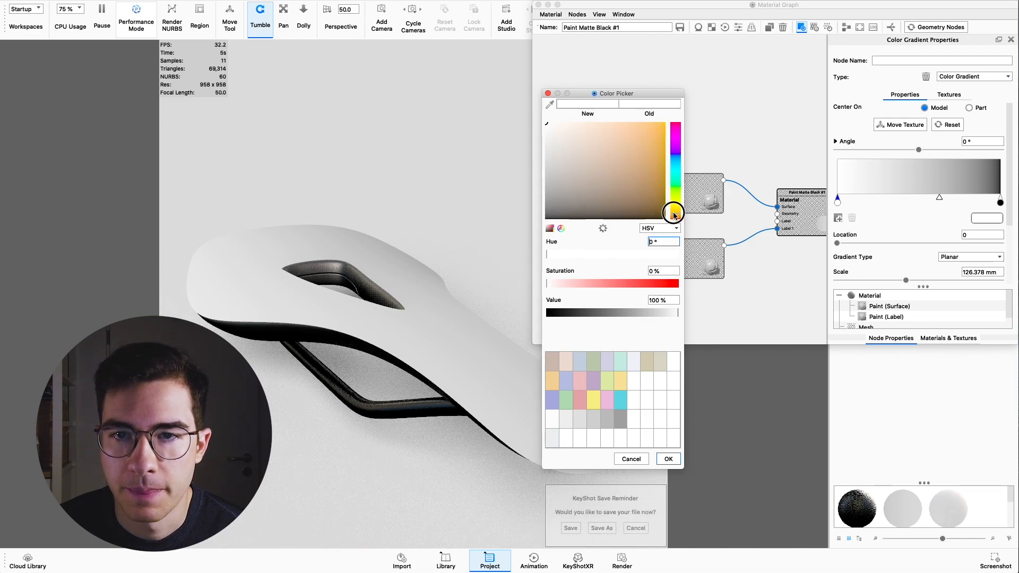
{"action": "left_click", "coordinate": [667, 458]}
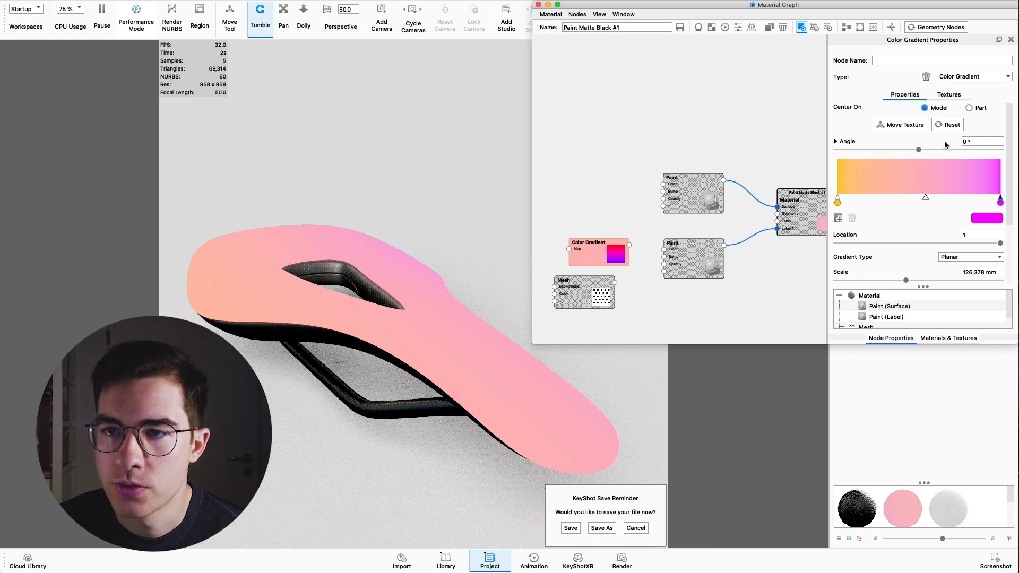
Wire Color Gradient to the label Paint's Color and Mesh to Opacity, with Angle -90°.
{"action": "left_click", "coordinate": [903, 124]}
{"action": "type", "text": "-90"}
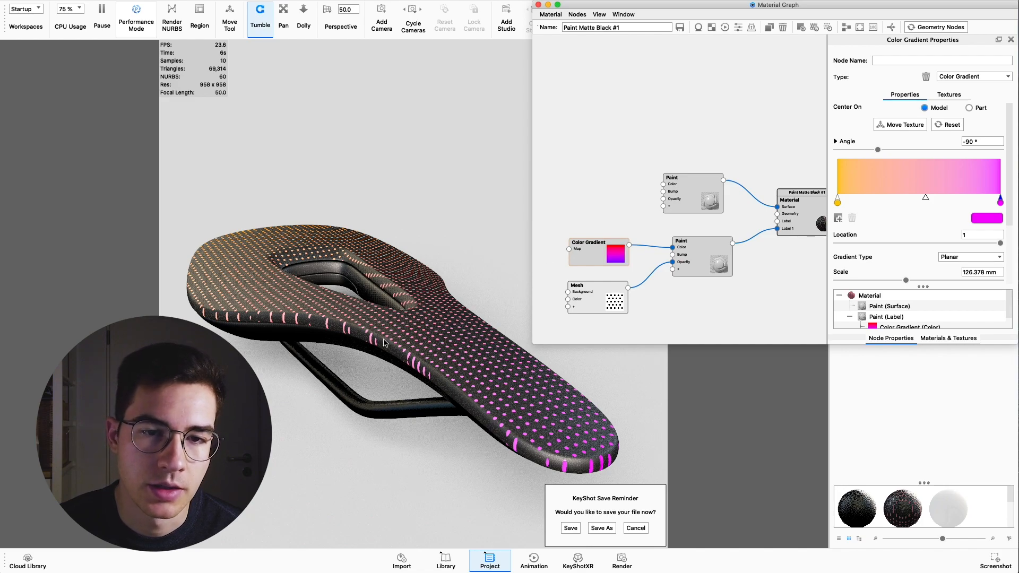
{"action": "mouse_move", "coordinate": [205, 315]}
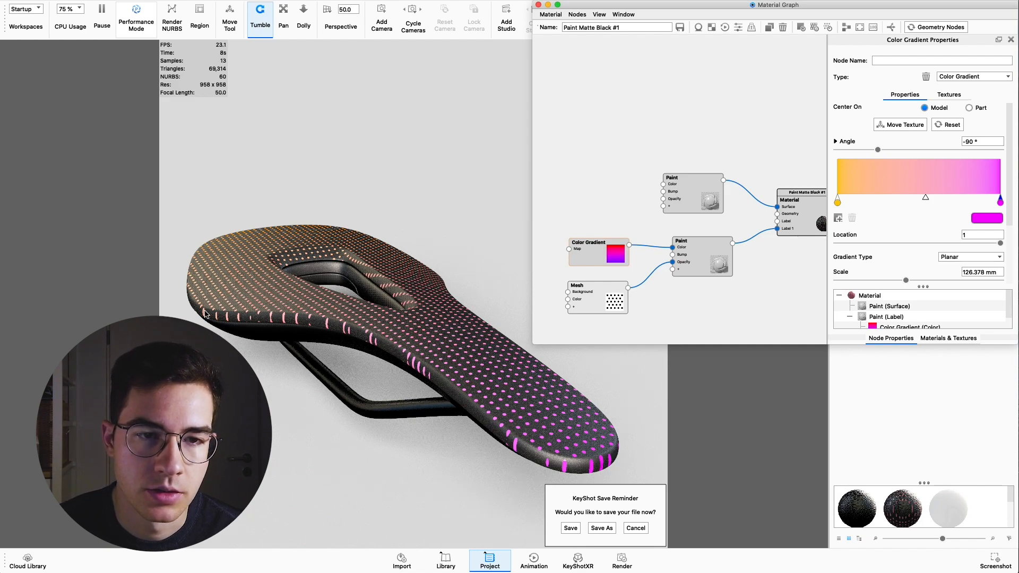
{"action": "mouse_move", "coordinate": [349, 262]}
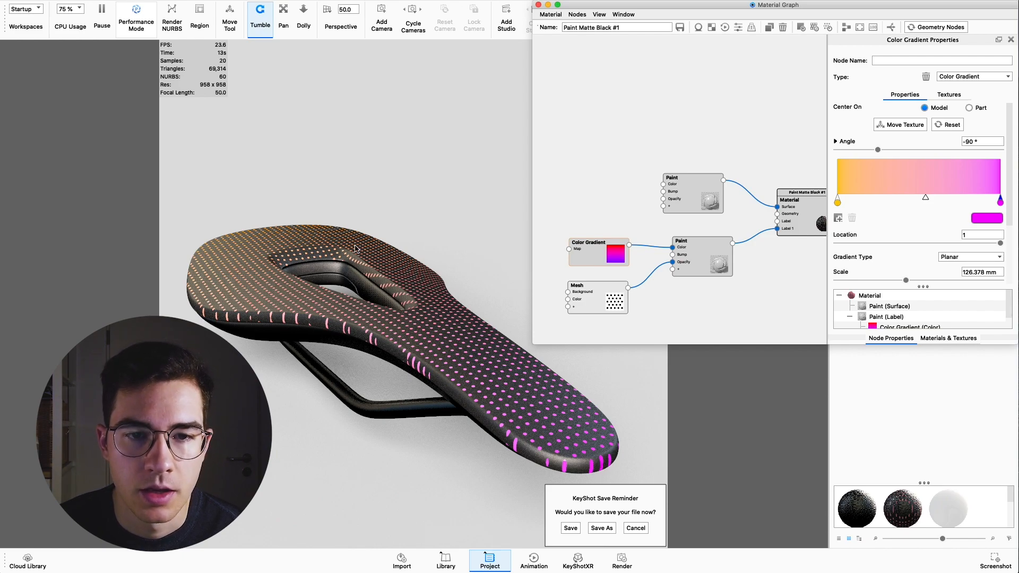
{"action": "mouse_move", "coordinate": [388, 329]}
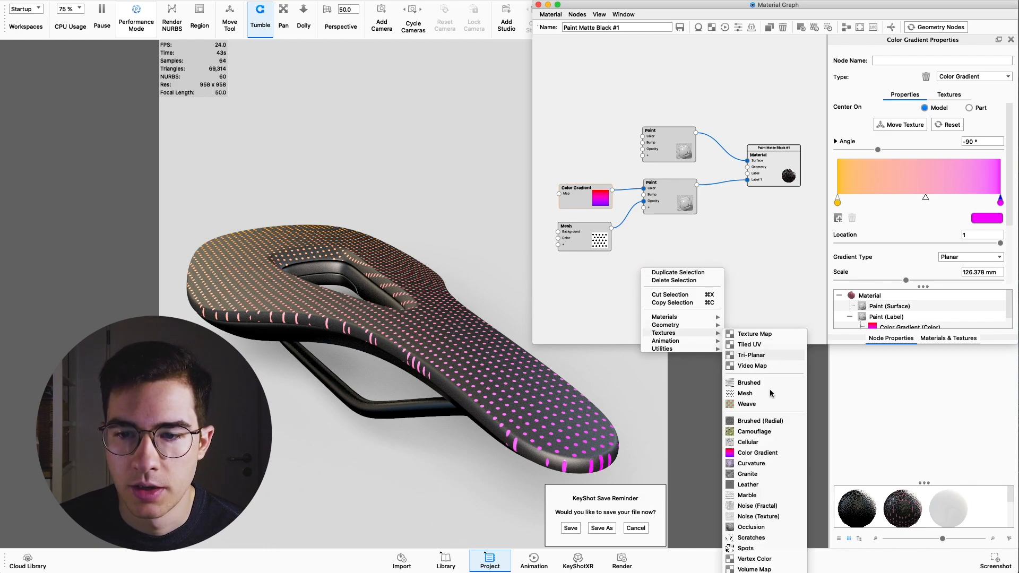
{"action": "mouse_move", "coordinate": [738, 468]}
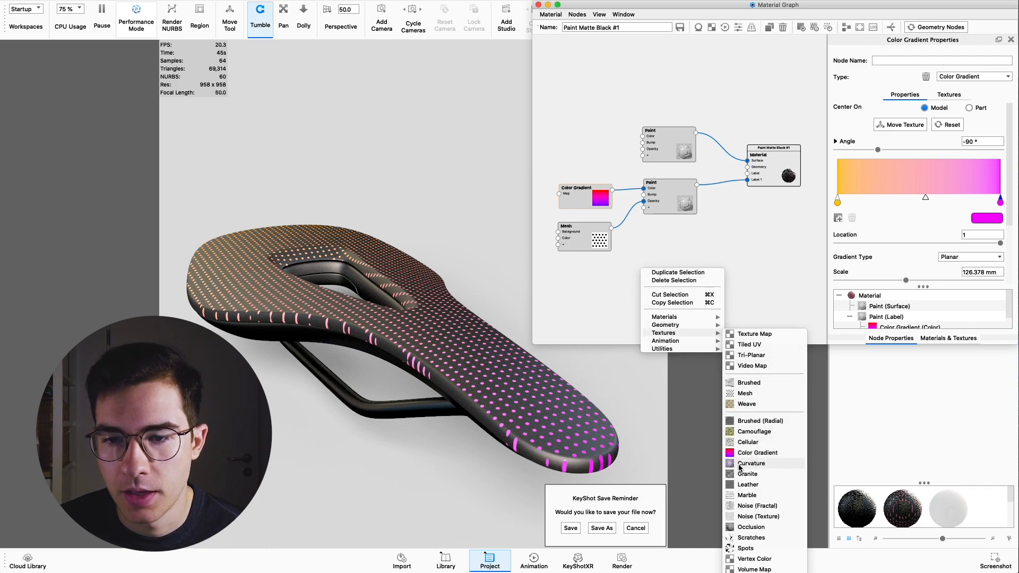
Choose Textures > Curvature from the Material Graph's right-click menu.
{"action": "left_click", "coordinate": [751, 463]}
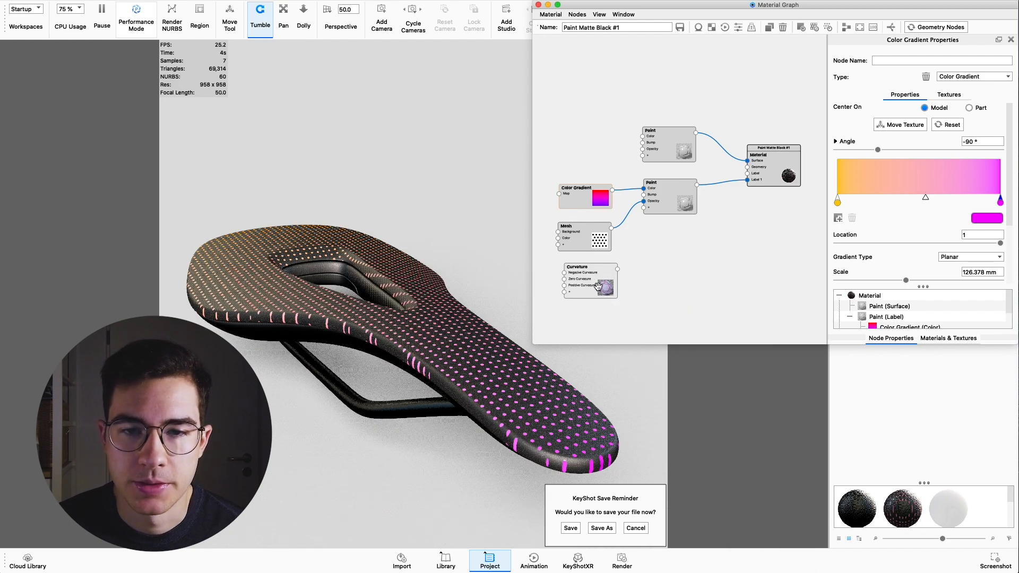
Select and preview the Curvature node, then set its negative curvature colour to black.
{"action": "left_click", "coordinate": [588, 281]}
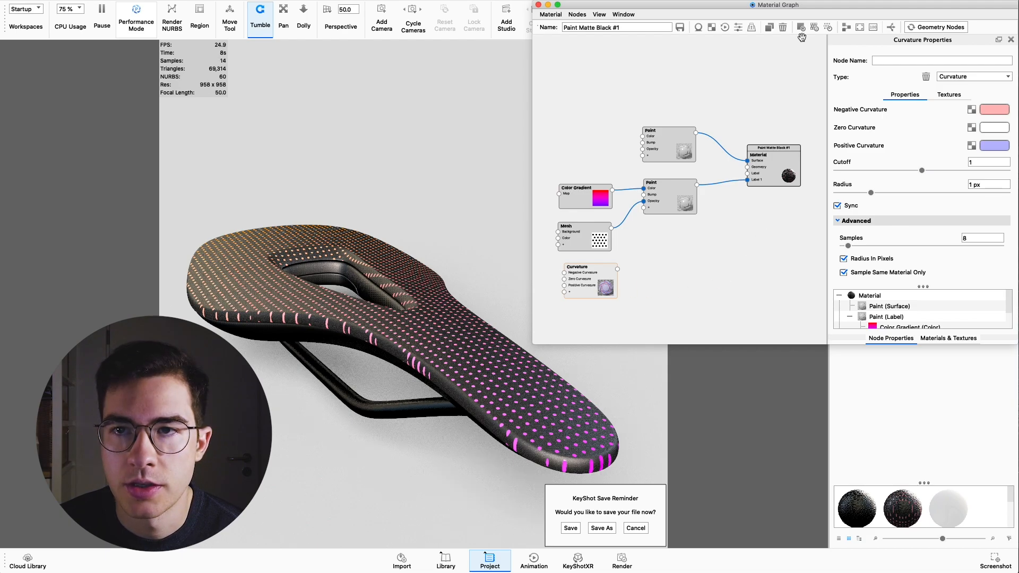
{"action": "left_click", "coordinate": [588, 281]}
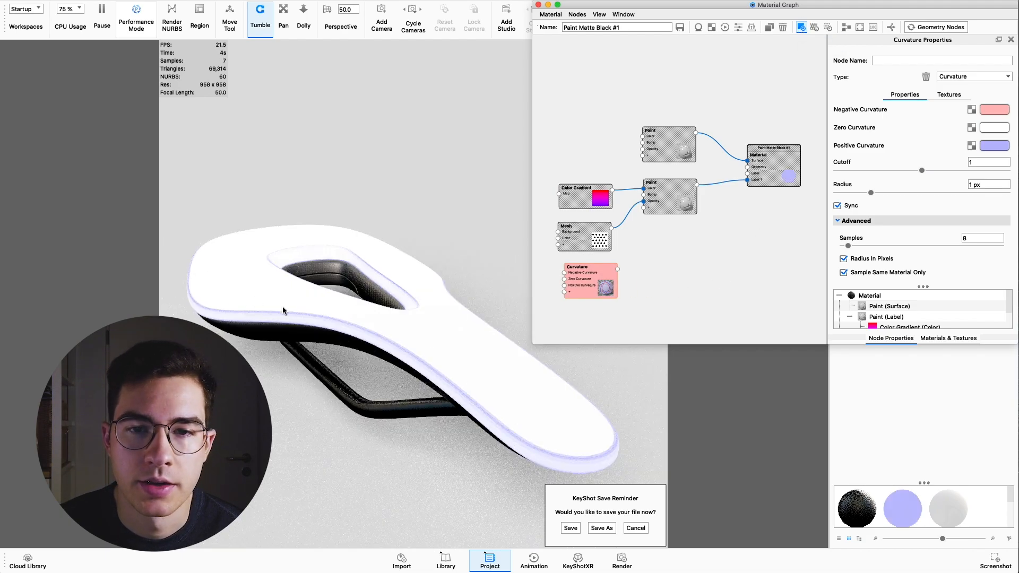
{"action": "mouse_move", "coordinate": [409, 336]}
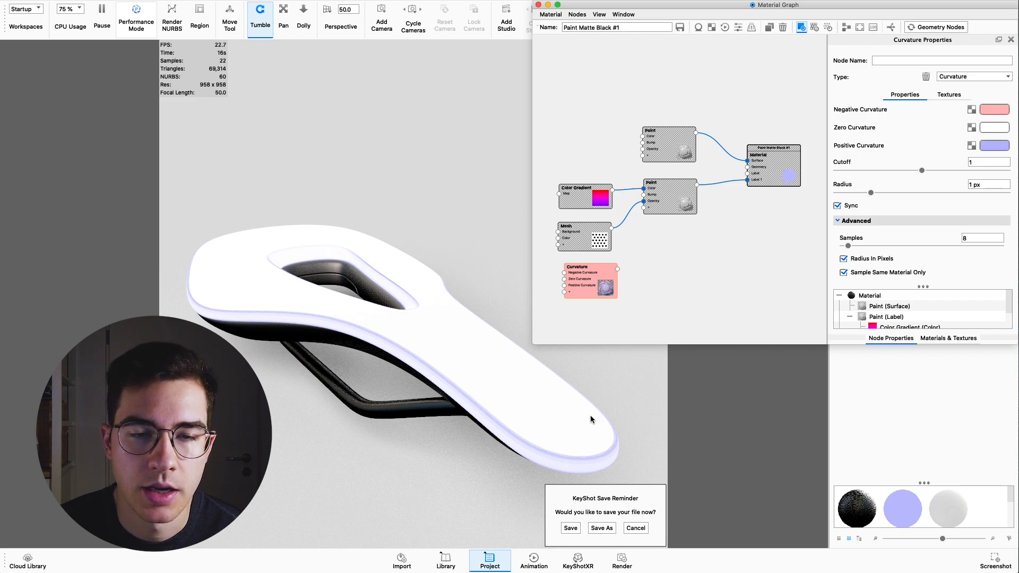
{"action": "mouse_move", "coordinate": [993, 138]}
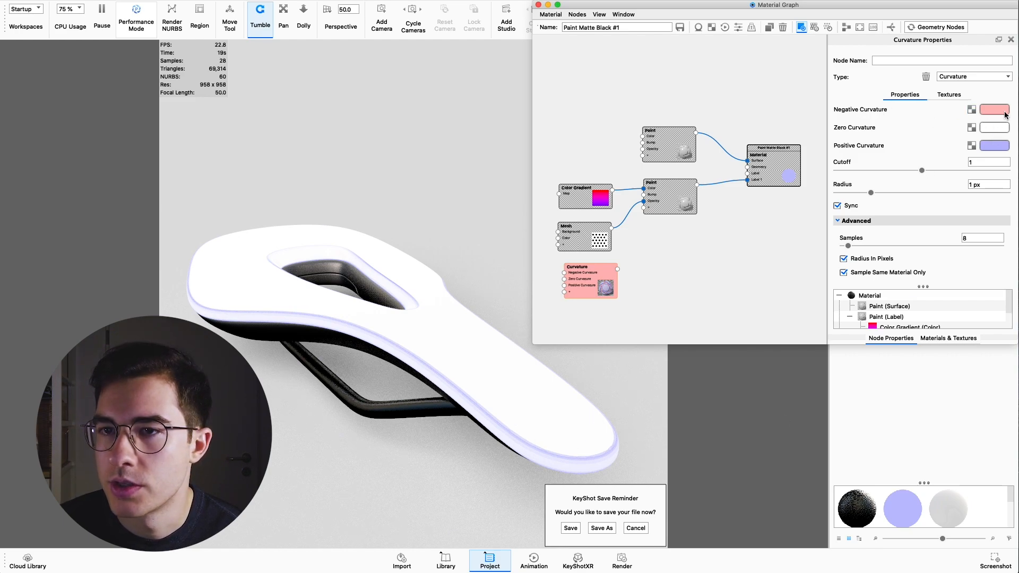
{"action": "left_click", "coordinate": [994, 109]}
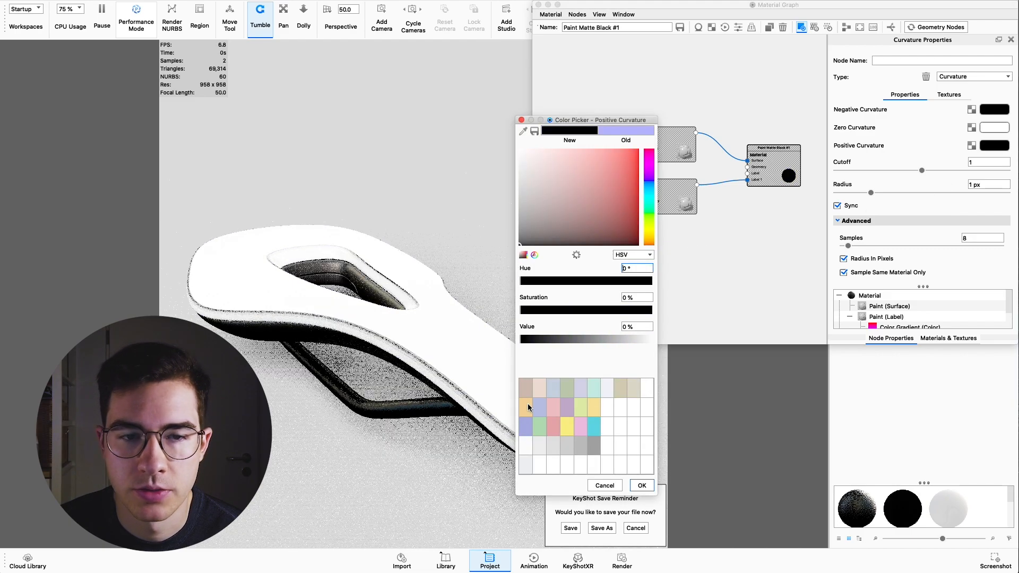
{"action": "left_click", "coordinate": [604, 486]}
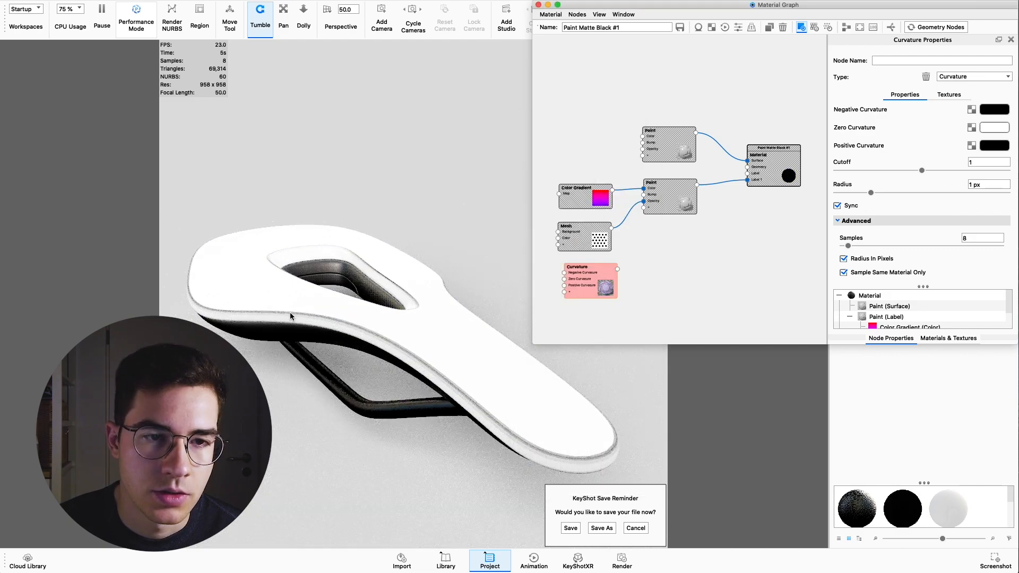
{"action": "mouse_move", "coordinate": [628, 430]}
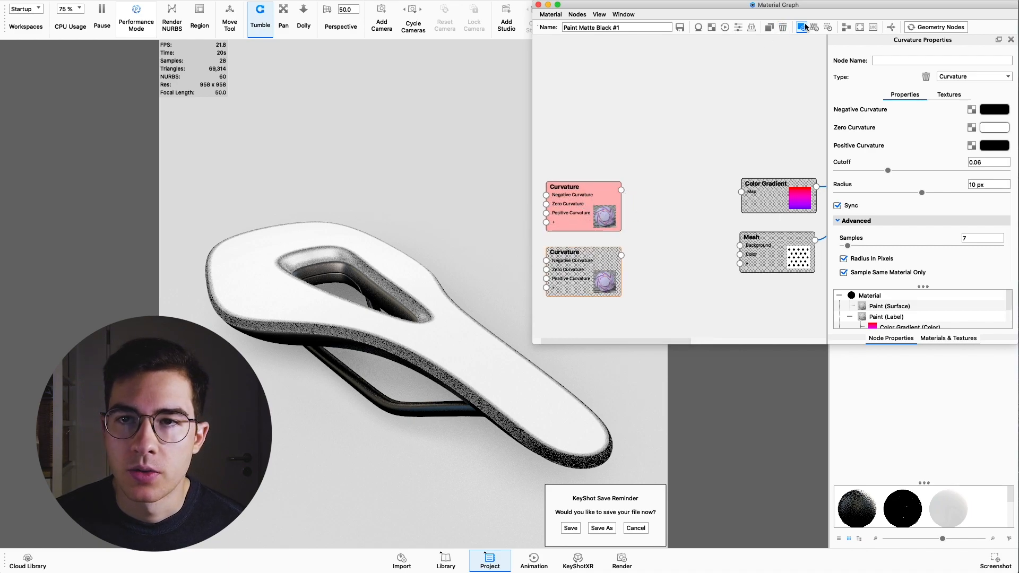
Add a Color Composite combining the Curvature nodes and set its Blend Mode to Multiply.
{"action": "left_click", "coordinate": [654, 212]}
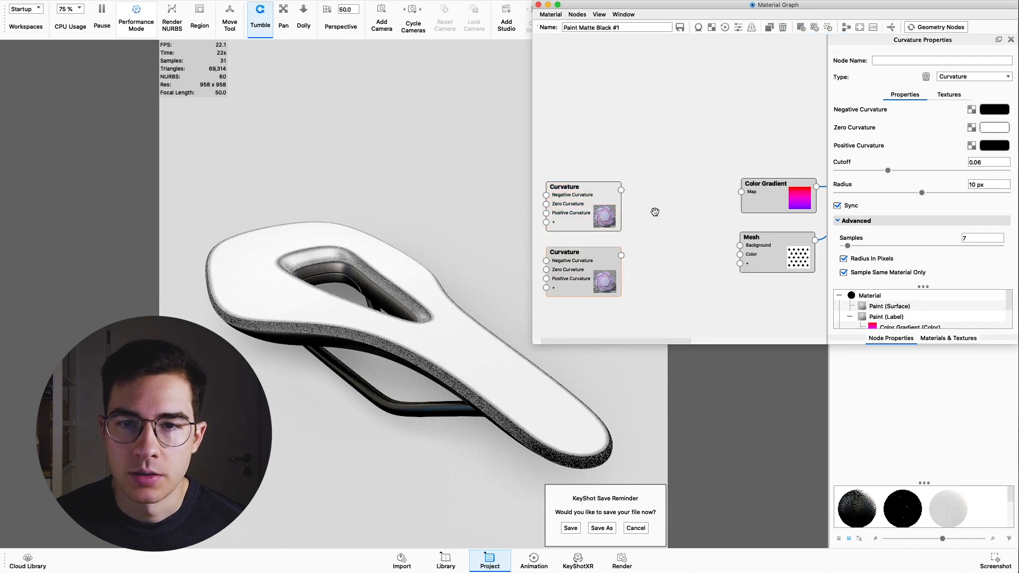
{"action": "right_click", "coordinate": [655, 211]}
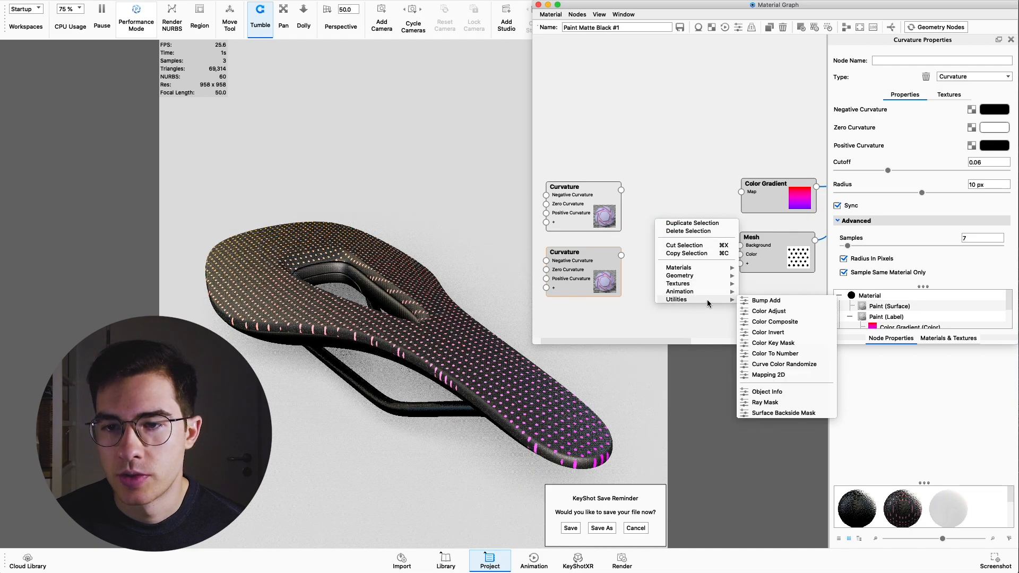
{"action": "left_click", "coordinate": [774, 321]}
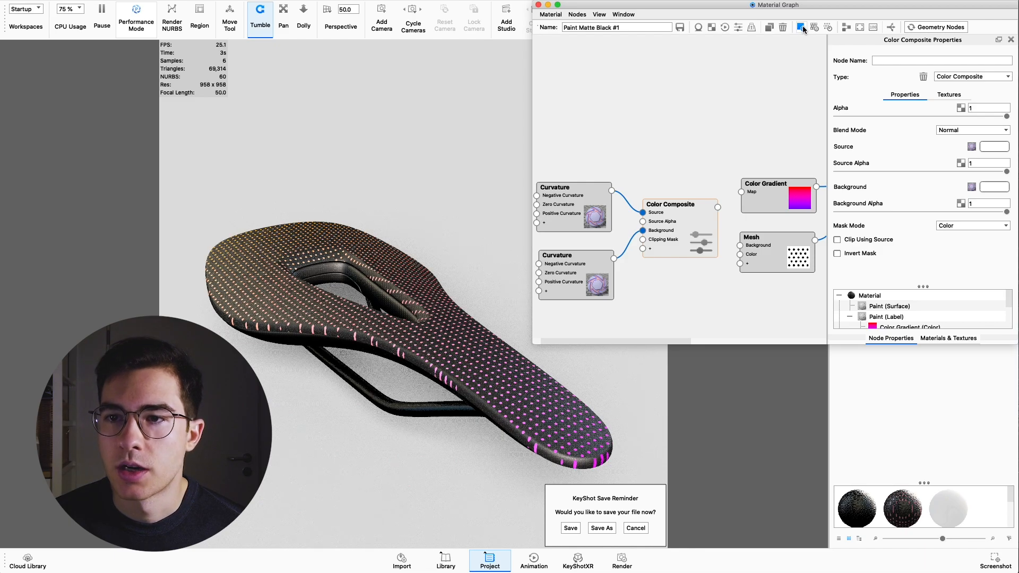
{"action": "left_click", "coordinate": [670, 203]}
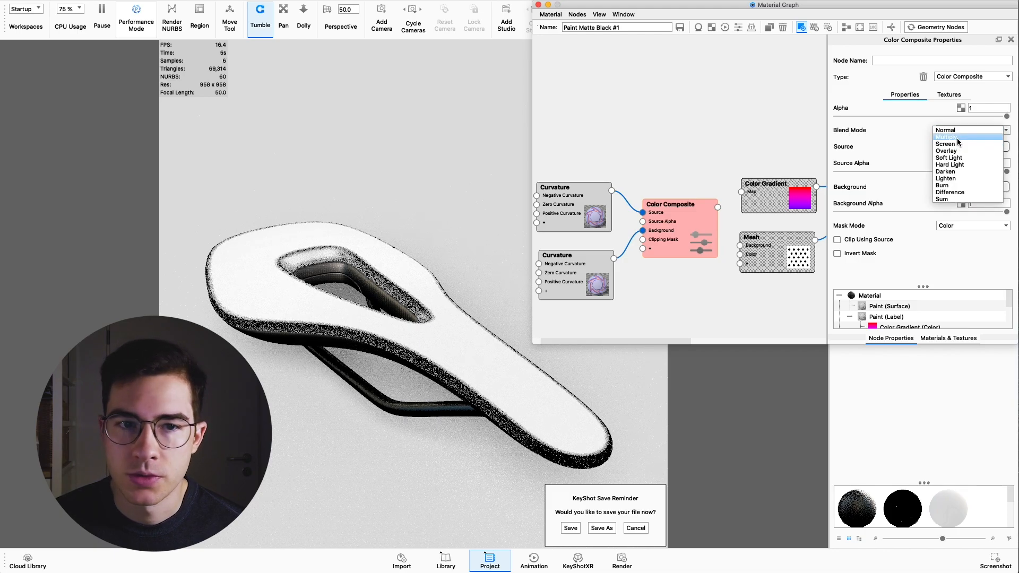
{"action": "left_click", "coordinate": [949, 137]}
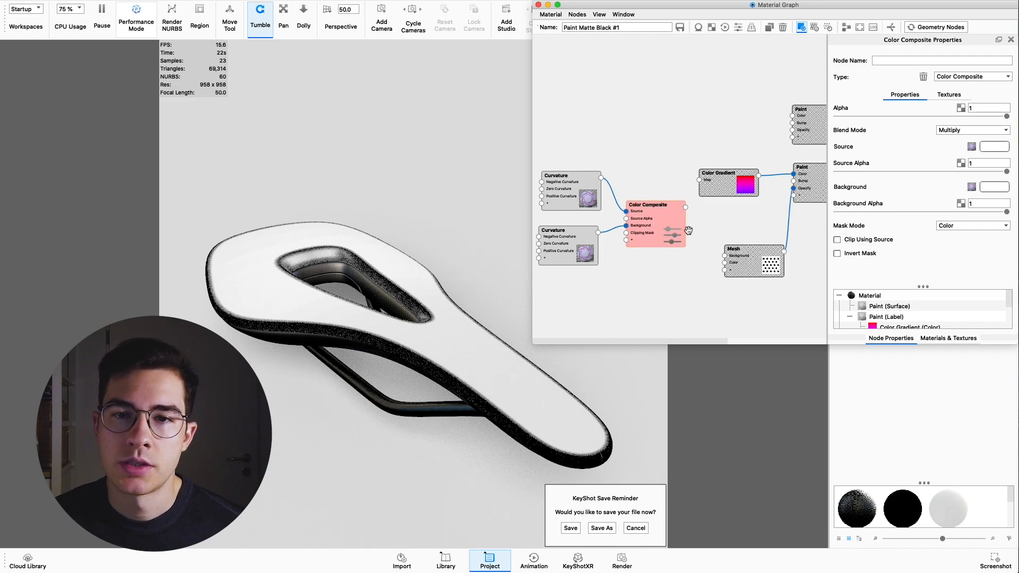
Add a Color Composite joining the curvature mask and dot mesh, with blend mode Multiply.
{"action": "right_click", "coordinate": [688, 230]}
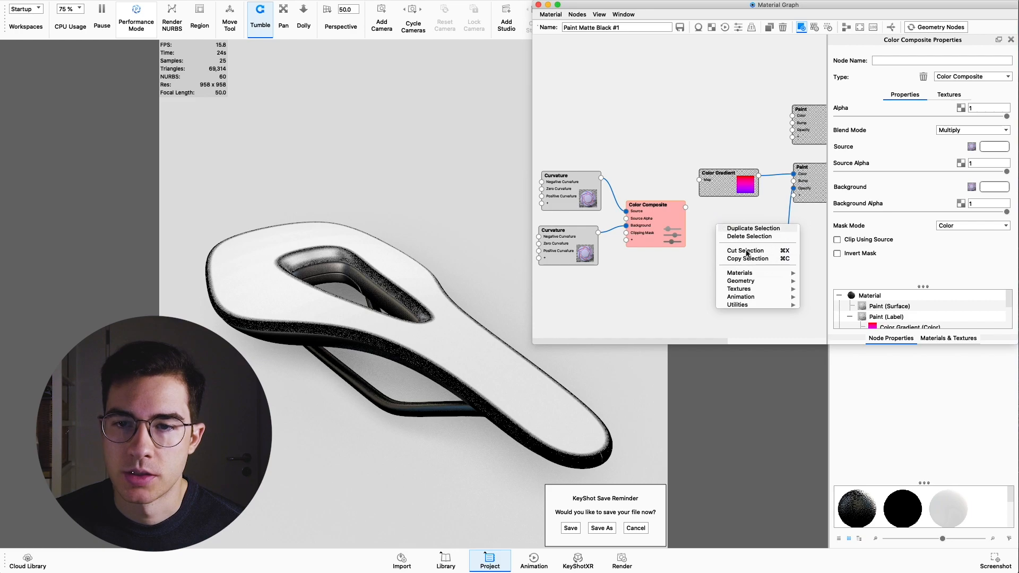
{"action": "mouse_move", "coordinate": [738, 272]}
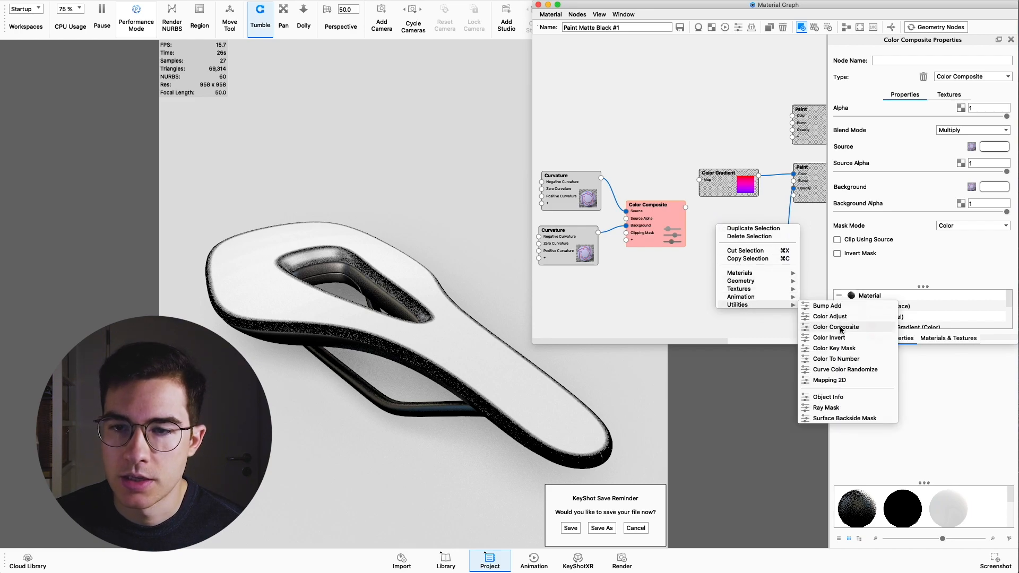
{"action": "left_click", "coordinate": [837, 327]}
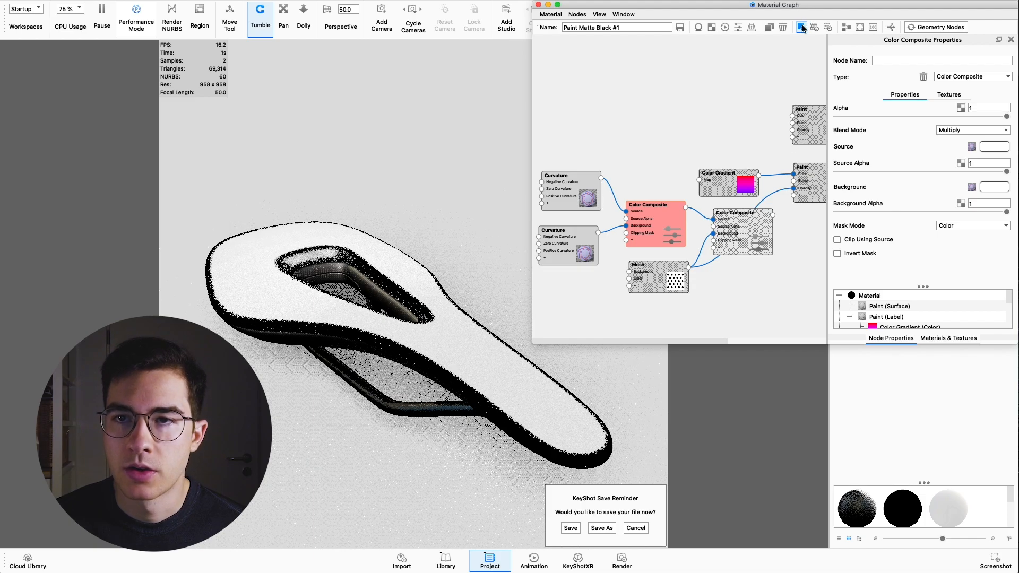
{"action": "left_click", "coordinate": [802, 27]}
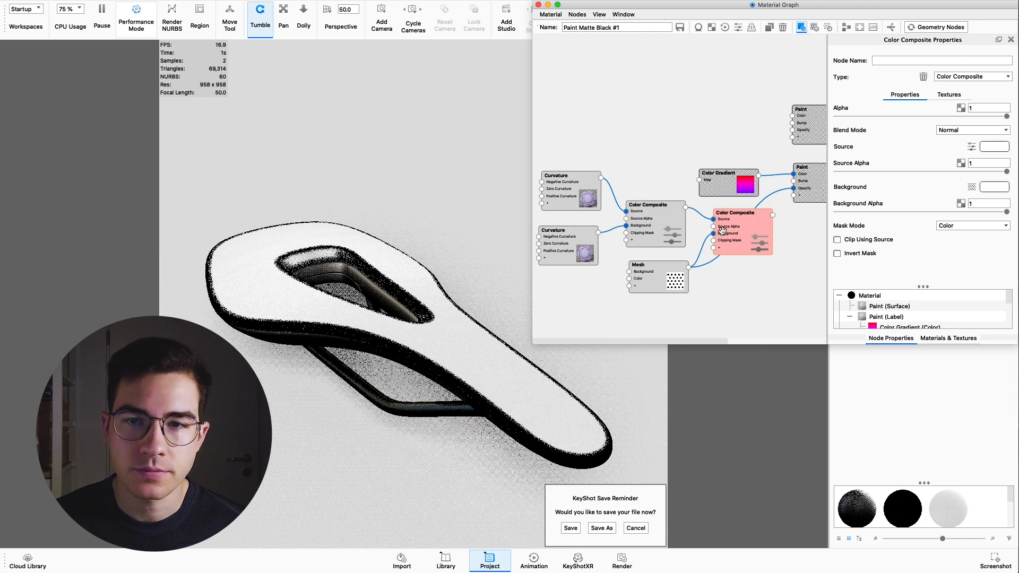
{"action": "left_click", "coordinate": [972, 129]}
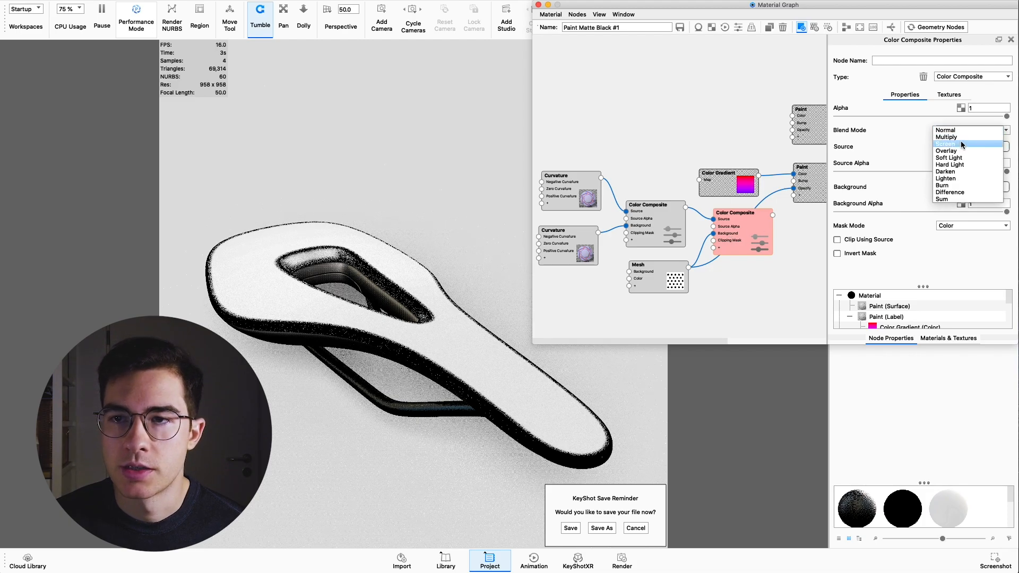
{"action": "left_click", "coordinate": [946, 137]}
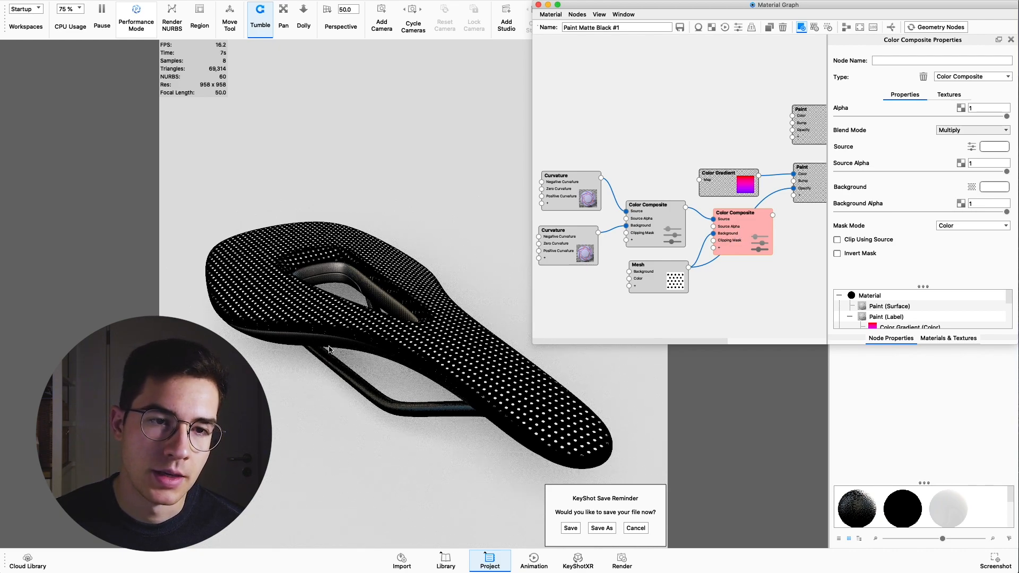
{"action": "mouse_move", "coordinate": [550, 435]}
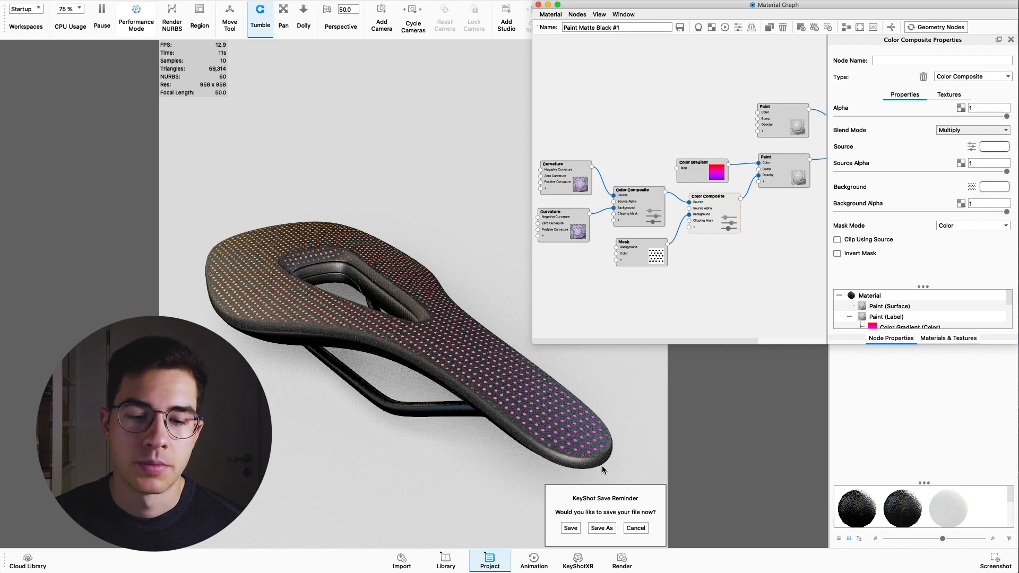
{"action": "mouse_move", "coordinate": [477, 415]}
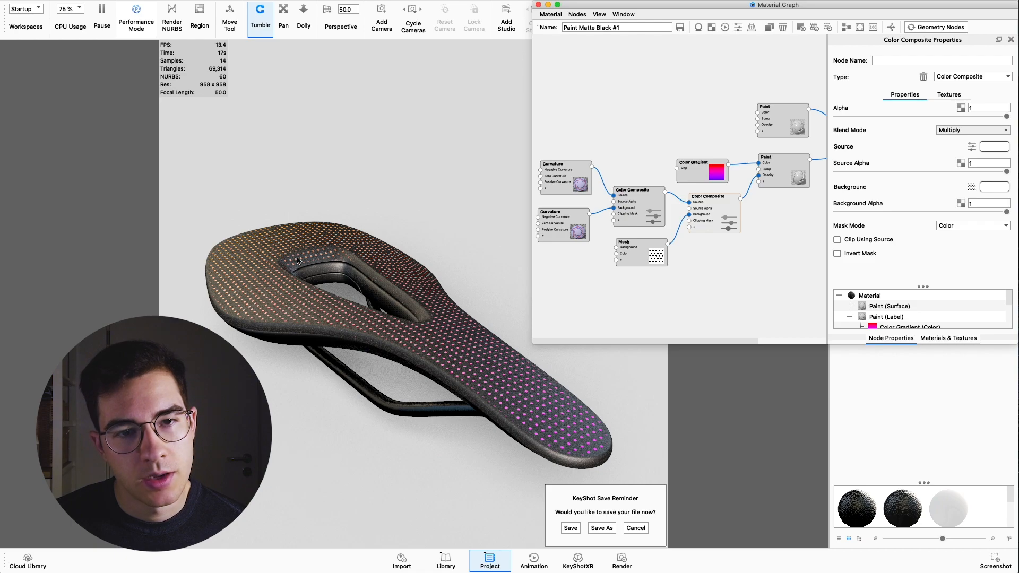
{"action": "mouse_move", "coordinate": [734, 251]}
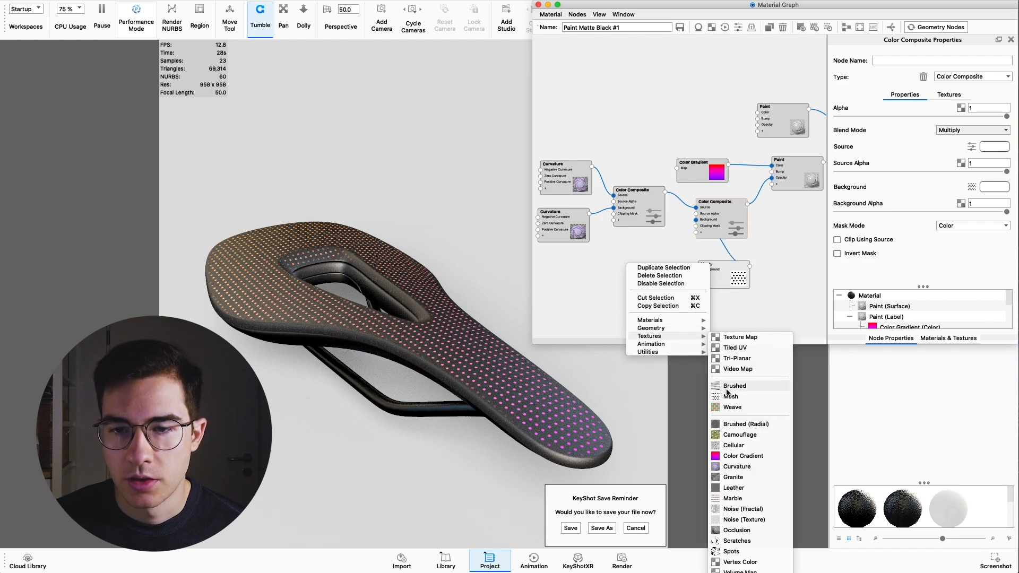
Add a second Mesh texture with planar mapping and a square shape, previewed on the saddle.
{"action": "left_click", "coordinate": [730, 396]}
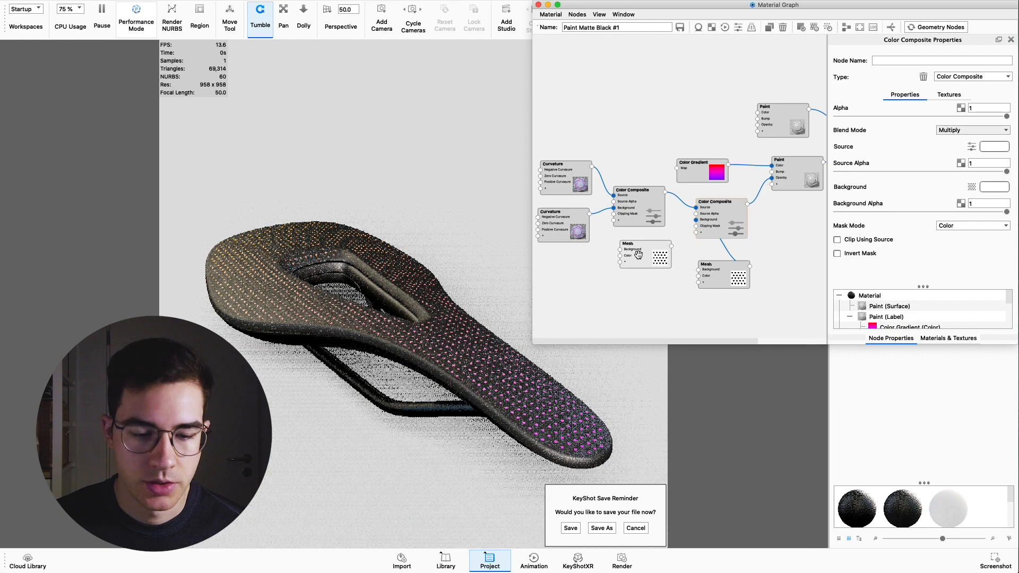
{"action": "mouse_move", "coordinate": [784, 27]}
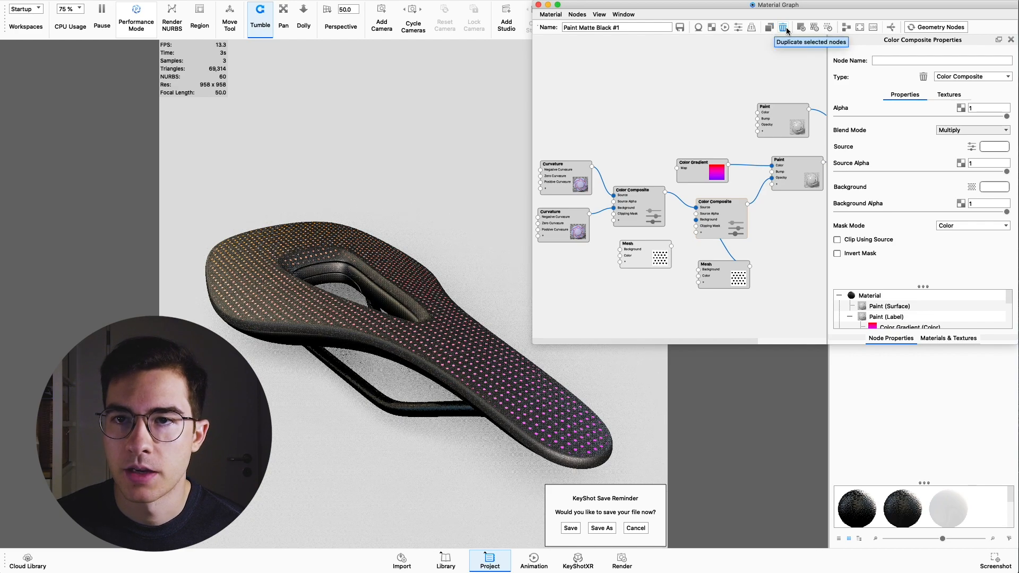
{"action": "left_click", "coordinate": [643, 253]}
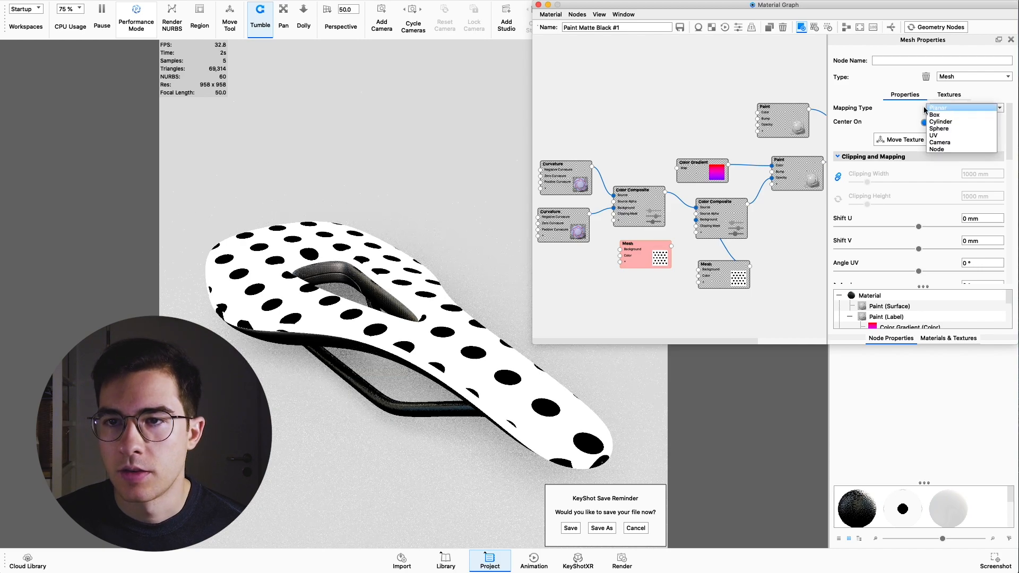
{"action": "left_click", "coordinate": [961, 107]}
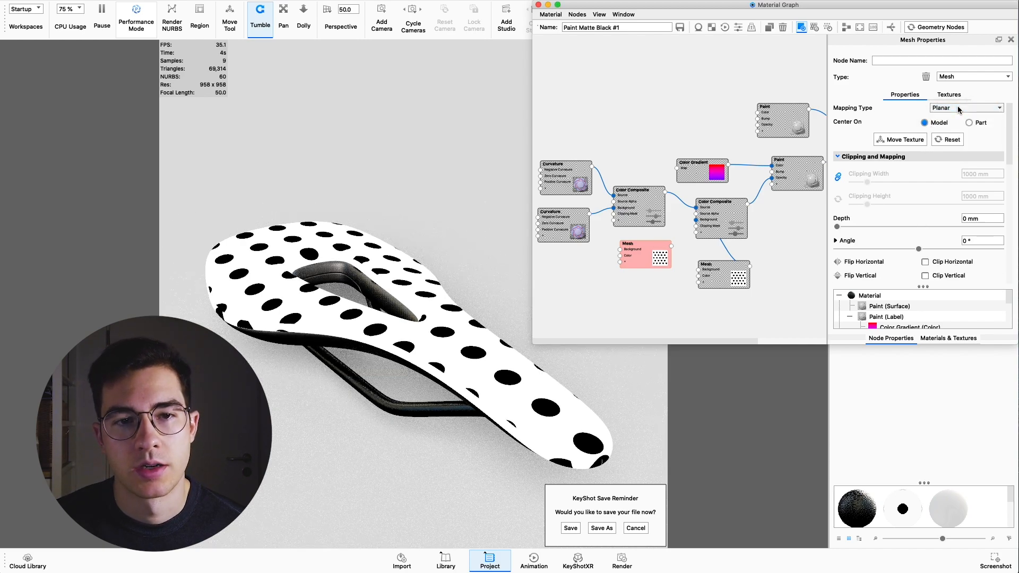
{"action": "left_click", "coordinate": [903, 139]}
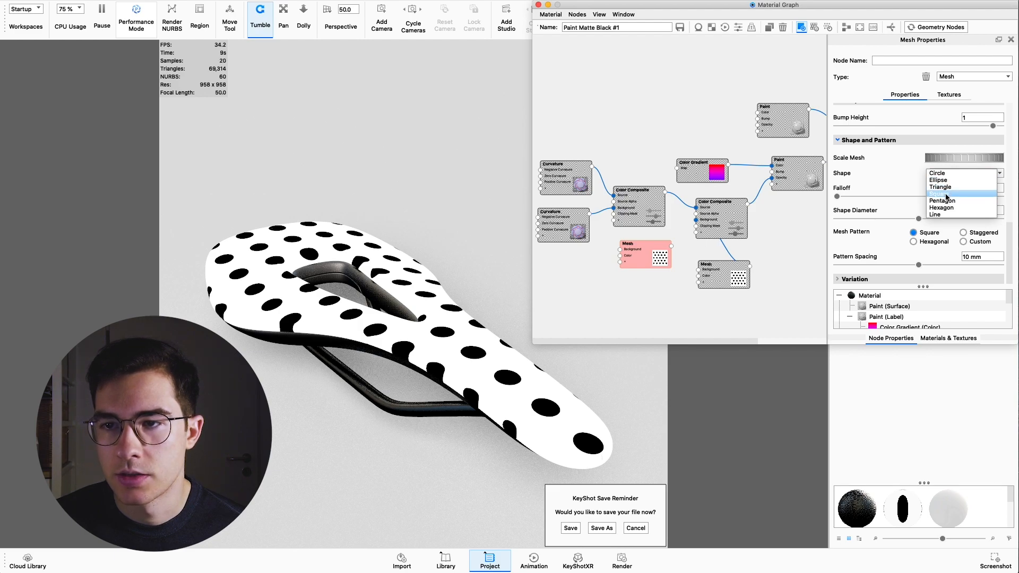
{"action": "left_click", "coordinate": [940, 193]}
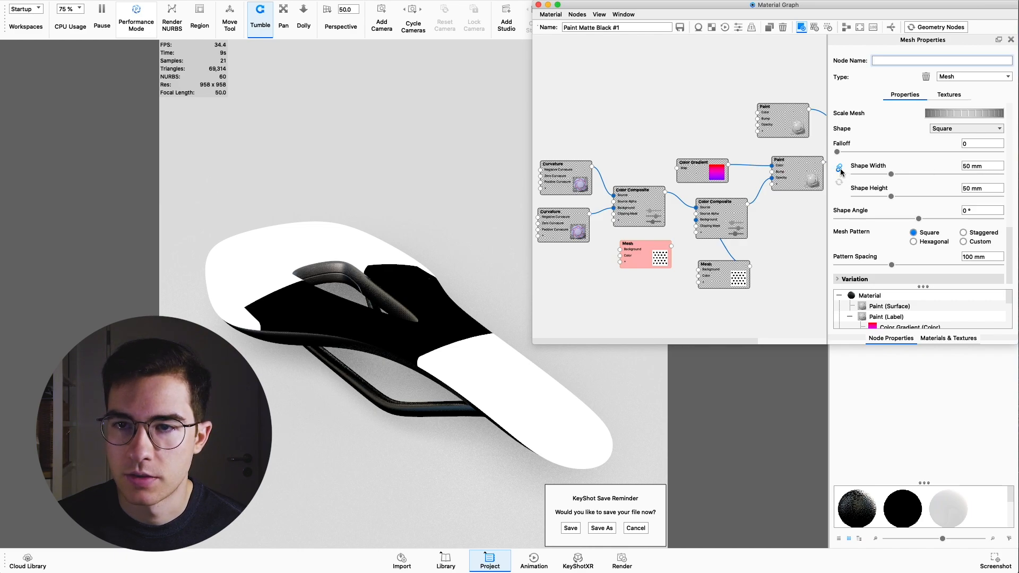
{"action": "mouse_move", "coordinate": [840, 170]}
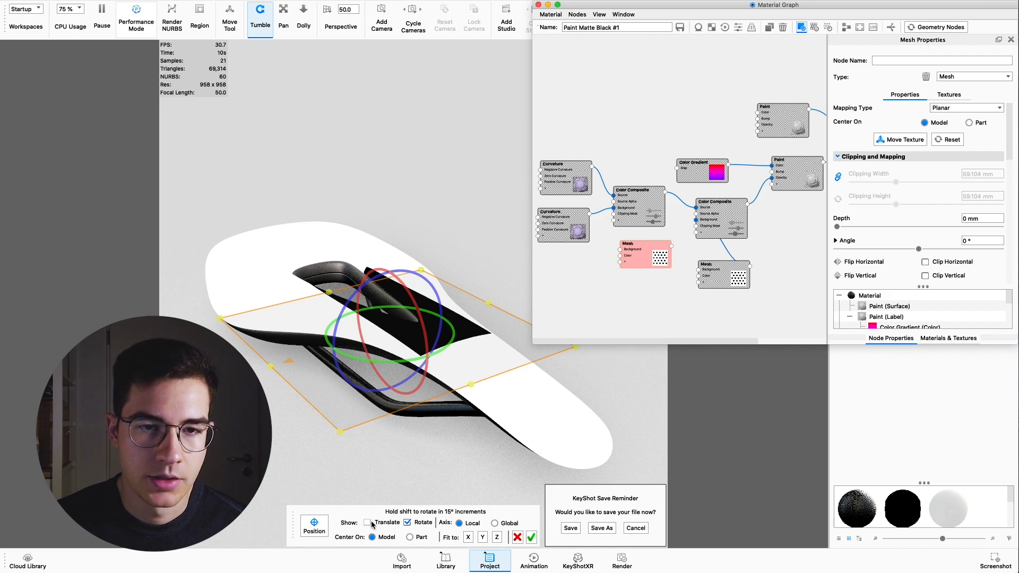
Reposition the square mesh, set its square height to 18 mm, and make it opaque.
{"action": "left_click", "coordinate": [368, 522]}
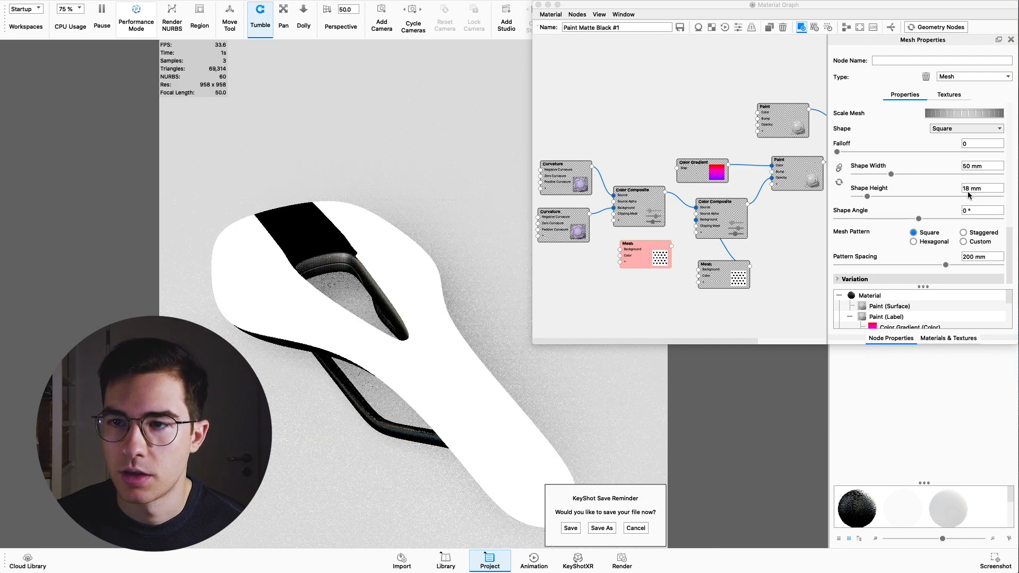
{"action": "triple_click", "coordinate": [981, 188]}
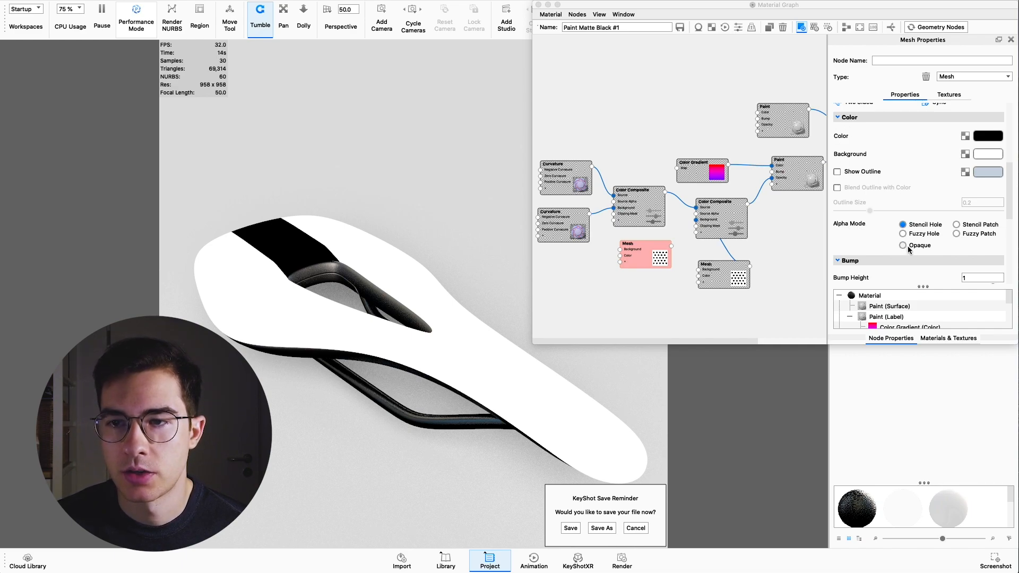
{"action": "left_click", "coordinate": [903, 246]}
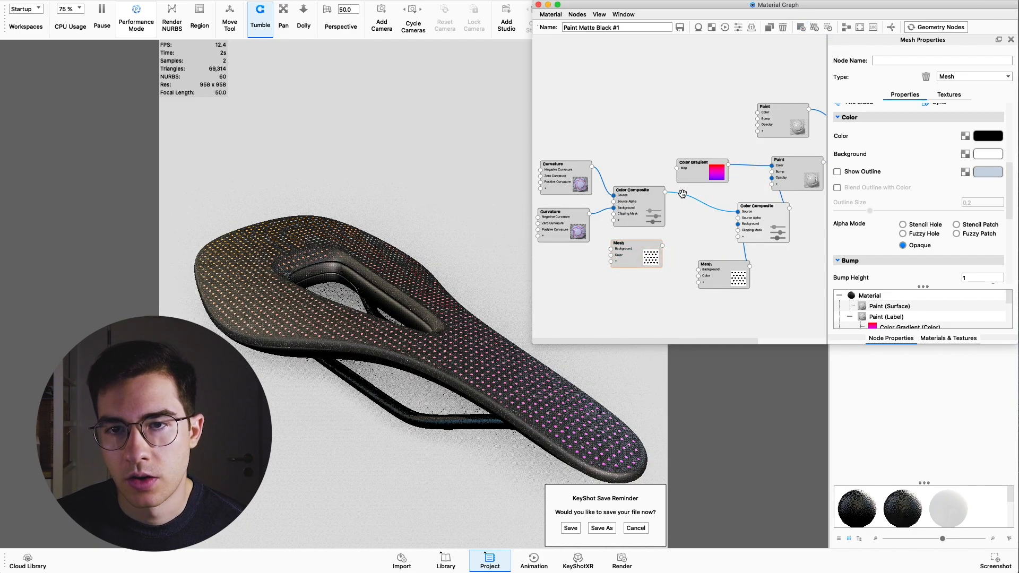
Insert a Color Composite between the existing composites, with blend mode Multiply.
{"action": "right_click", "coordinate": [682, 193]}
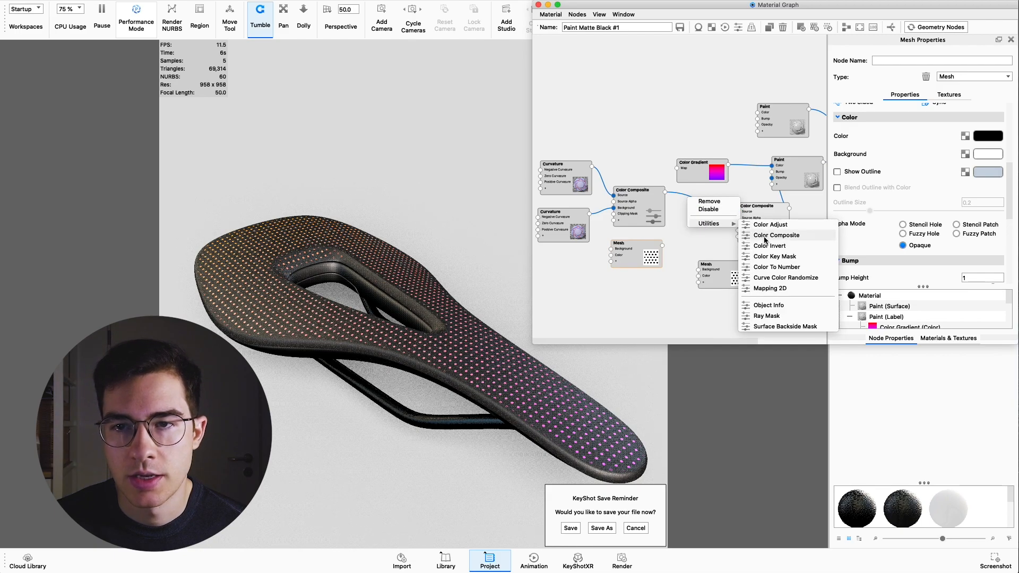
{"action": "left_click", "coordinate": [776, 234]}
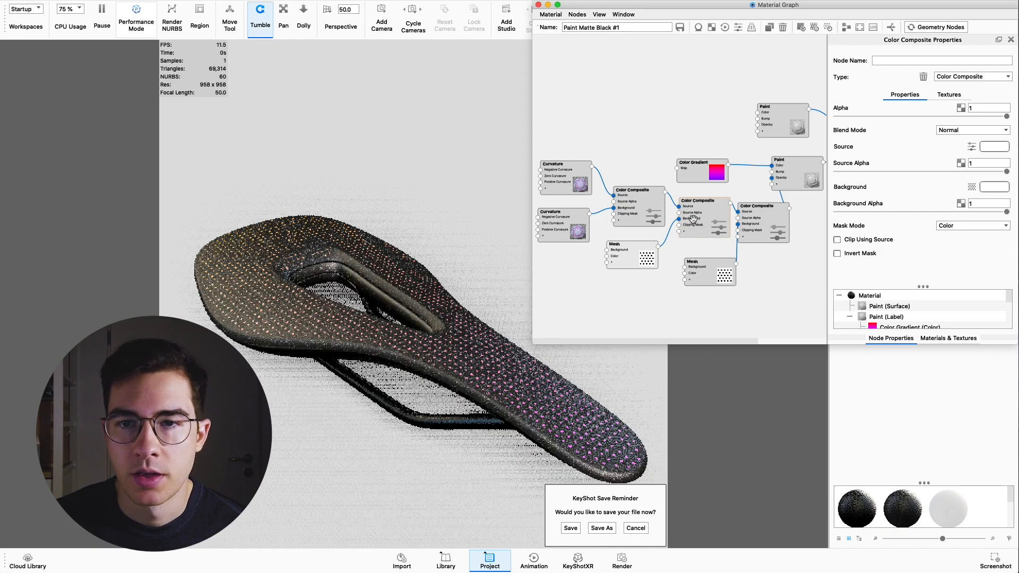
{"action": "left_click", "coordinate": [971, 130]}
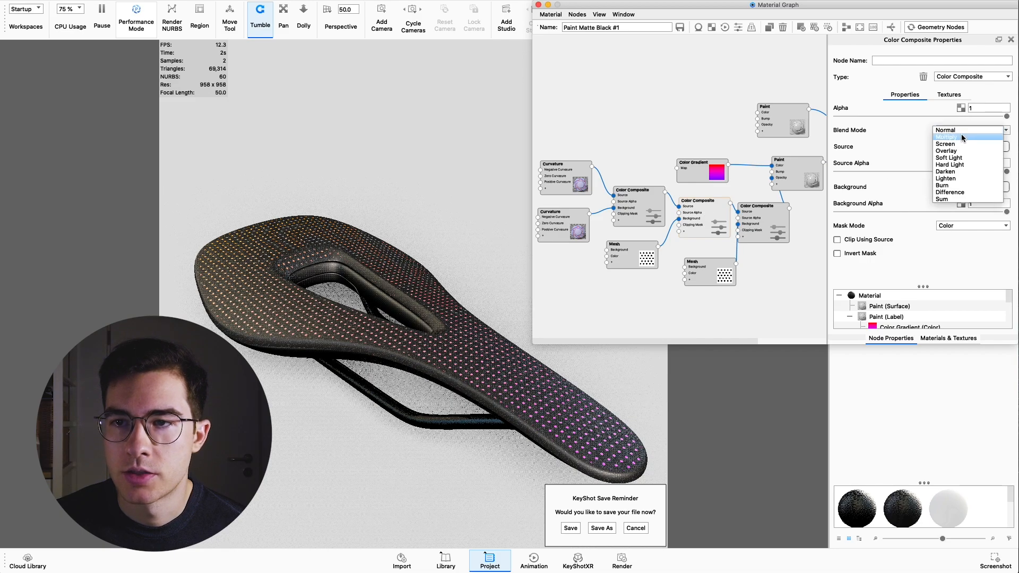
{"action": "left_click", "coordinate": [947, 136]}
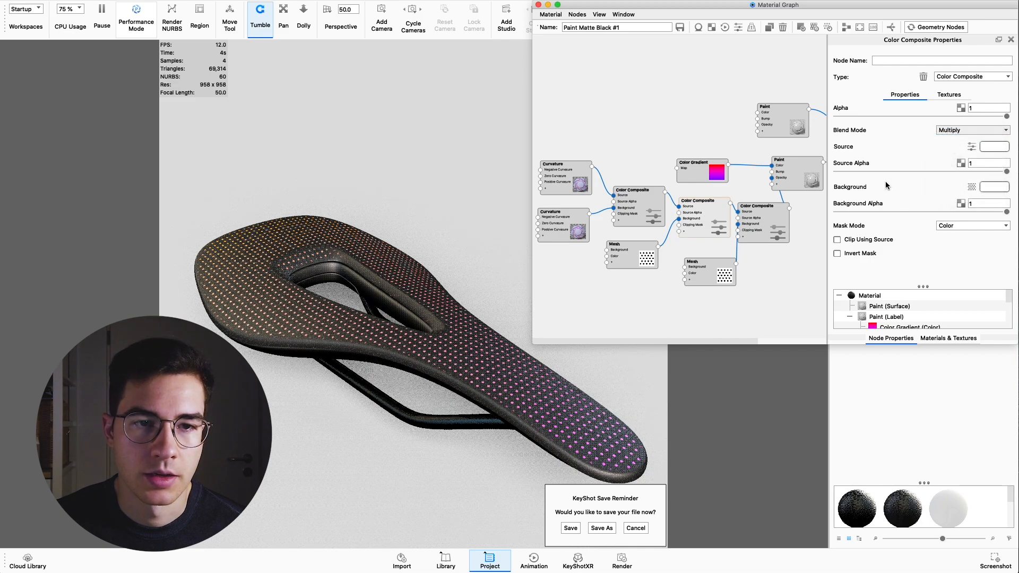